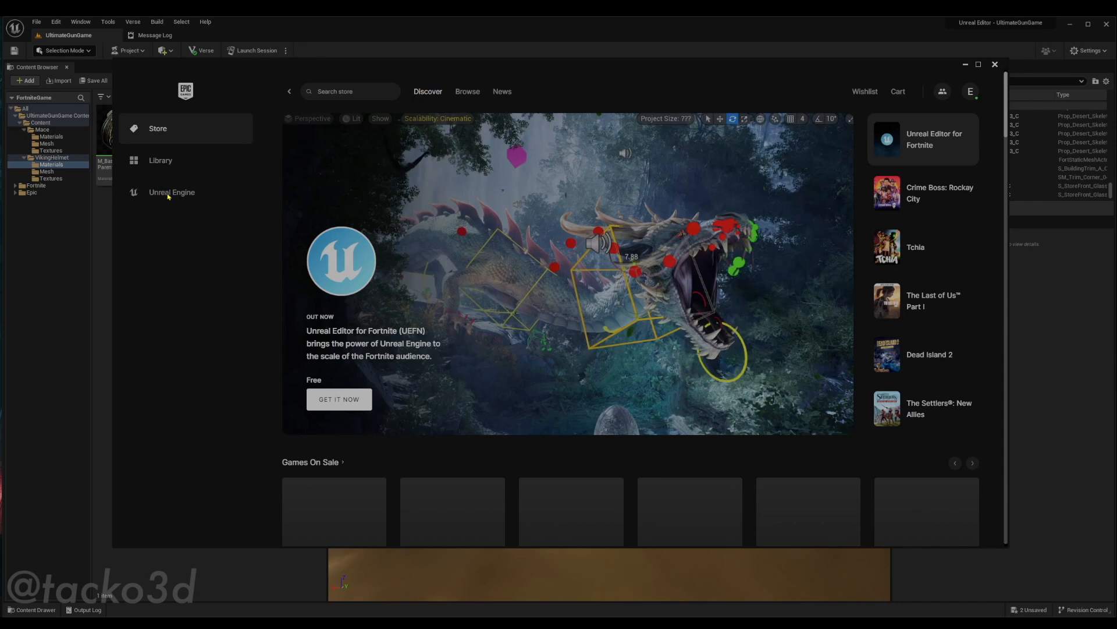
# - Show the Unreal Engine library and add a new engine version slot set to 4.25.4
pyautogui.click(171, 192)
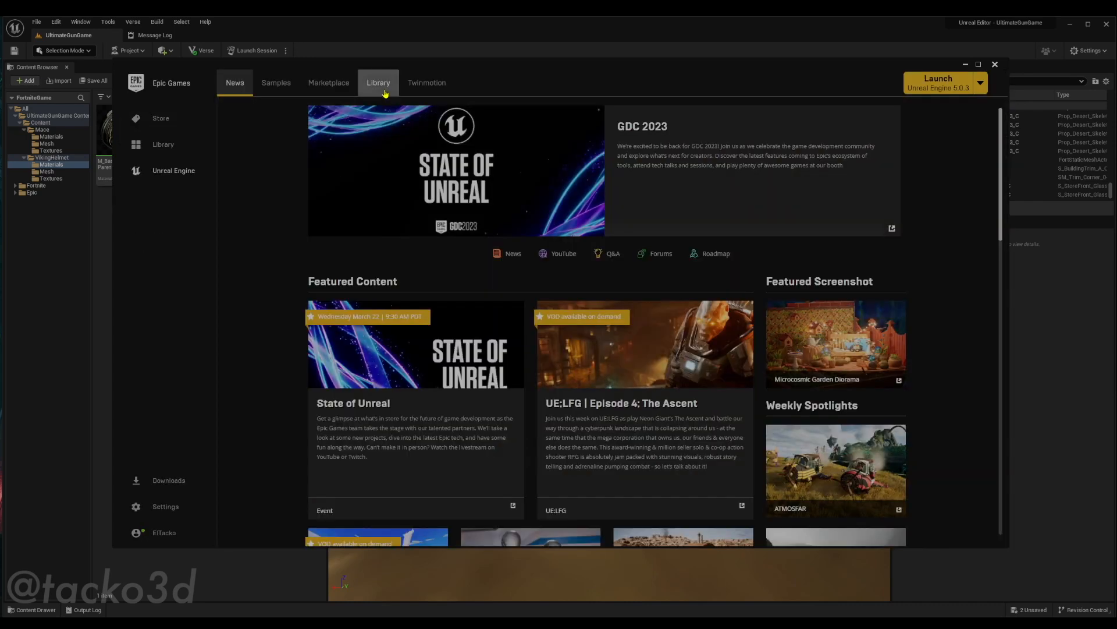
pyautogui.click(378, 82)
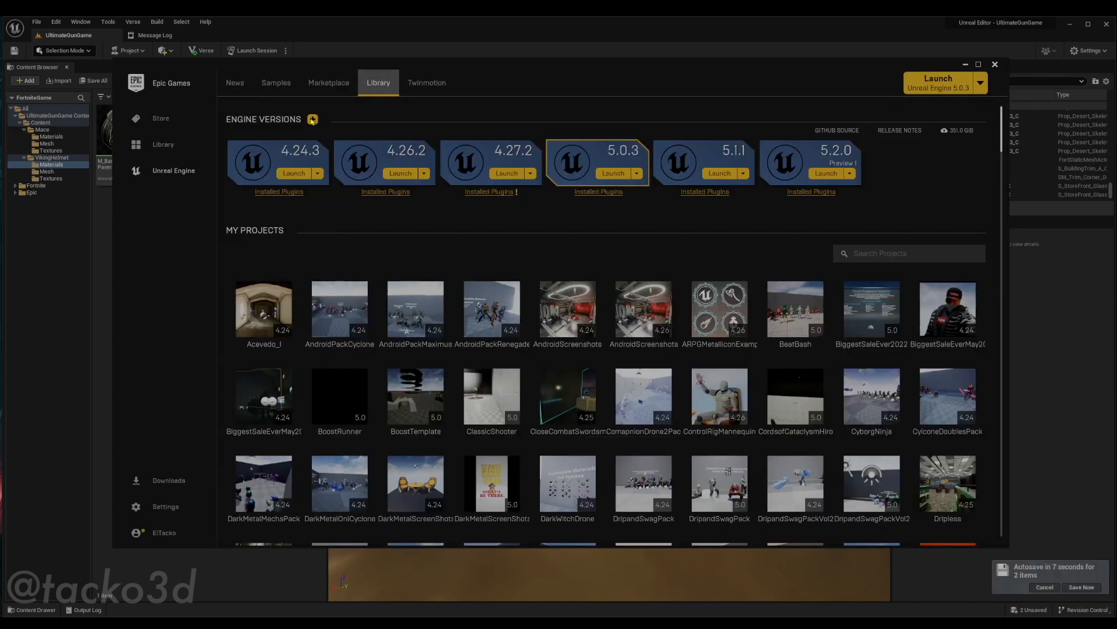
pyautogui.click(313, 119)
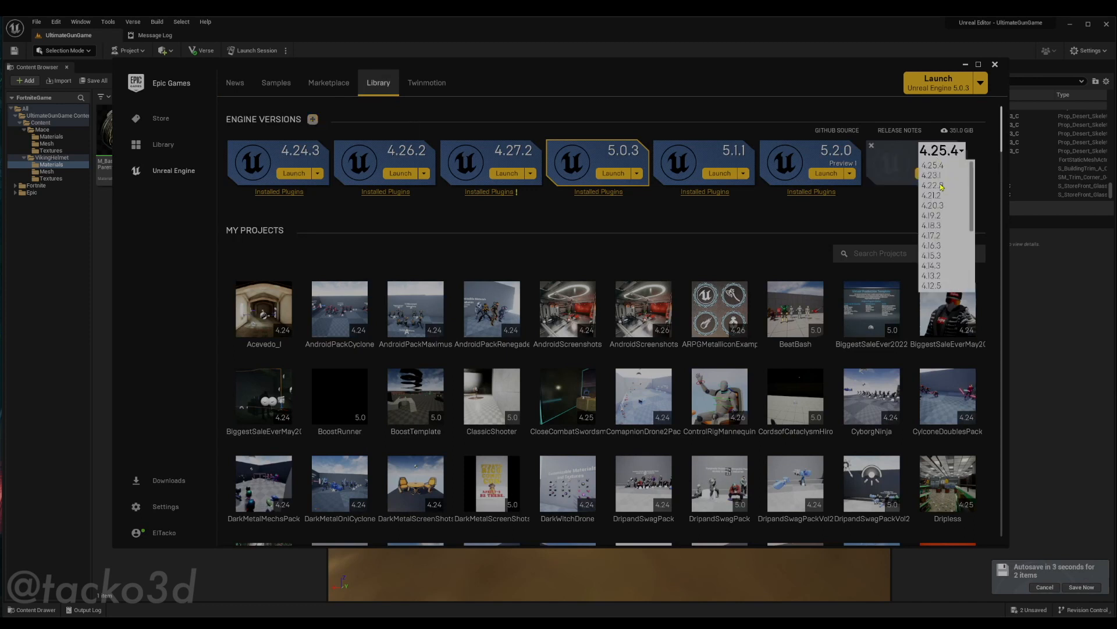
pyautogui.scroll(-3)
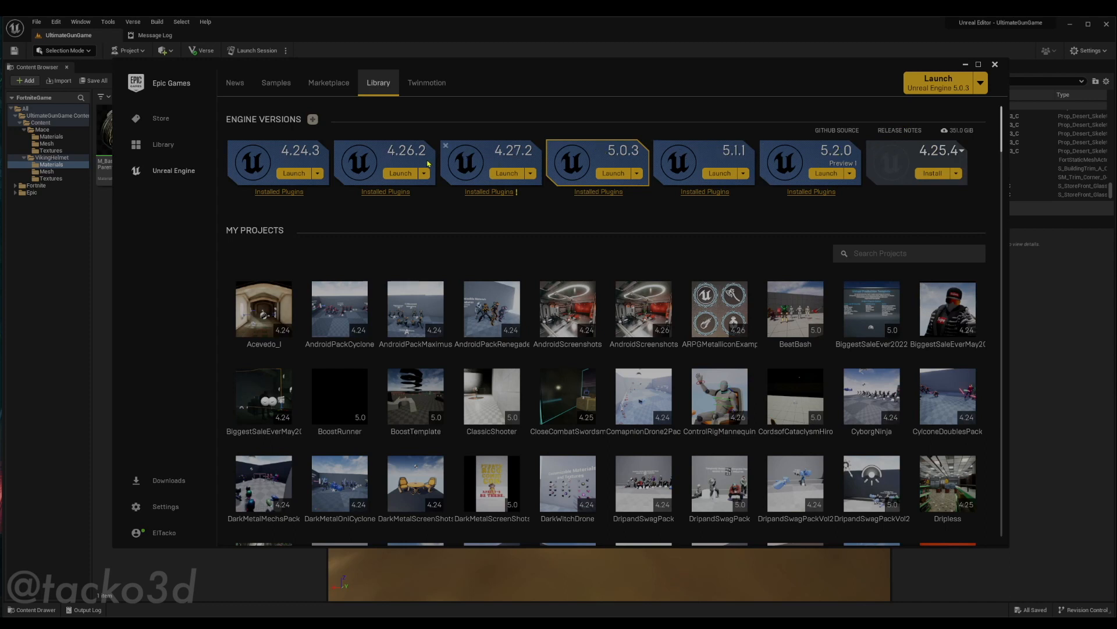
pyautogui.moveTo(867, 147)
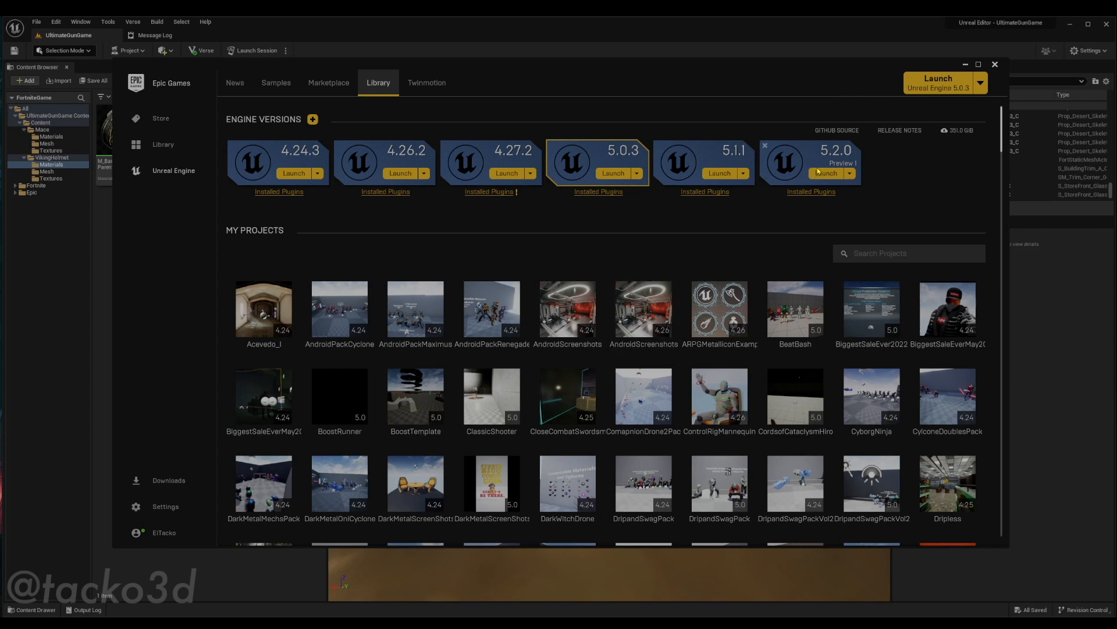
pyautogui.moveTo(814, 182)
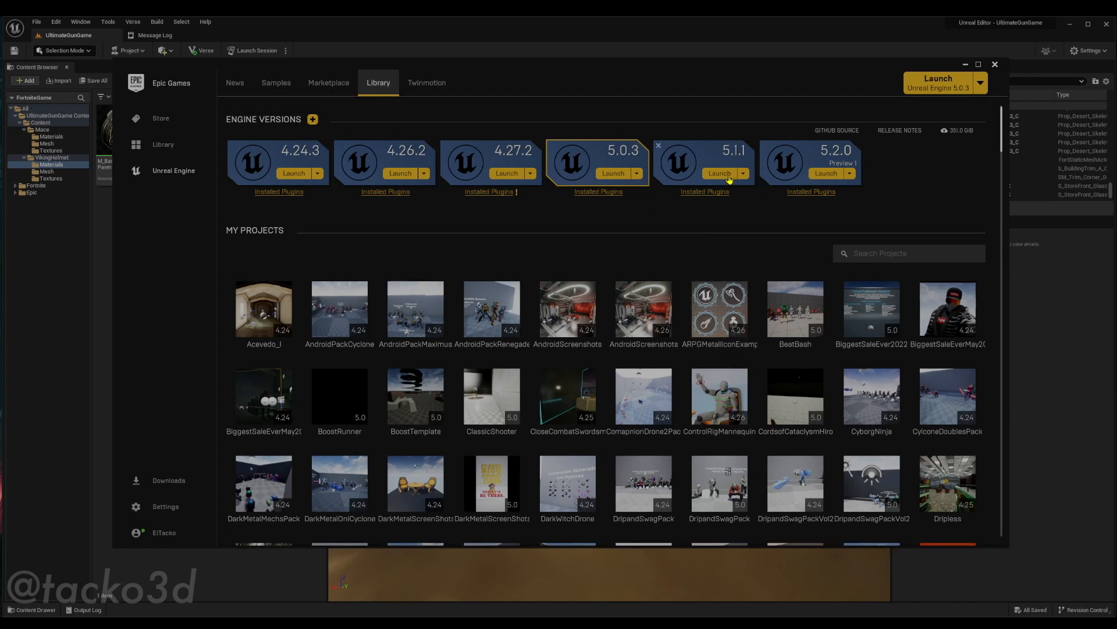
# - Launch engine 5.1.1 and name the new Blank game project AssetImportProject without starter content
pyautogui.click(719, 173)
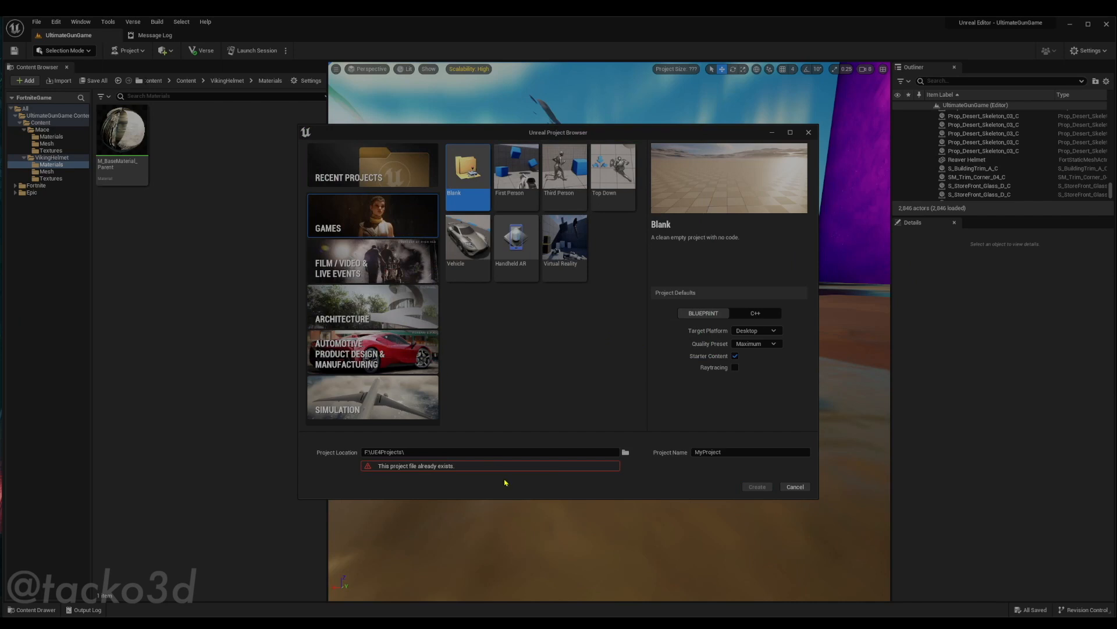
pyautogui.click(737, 452)
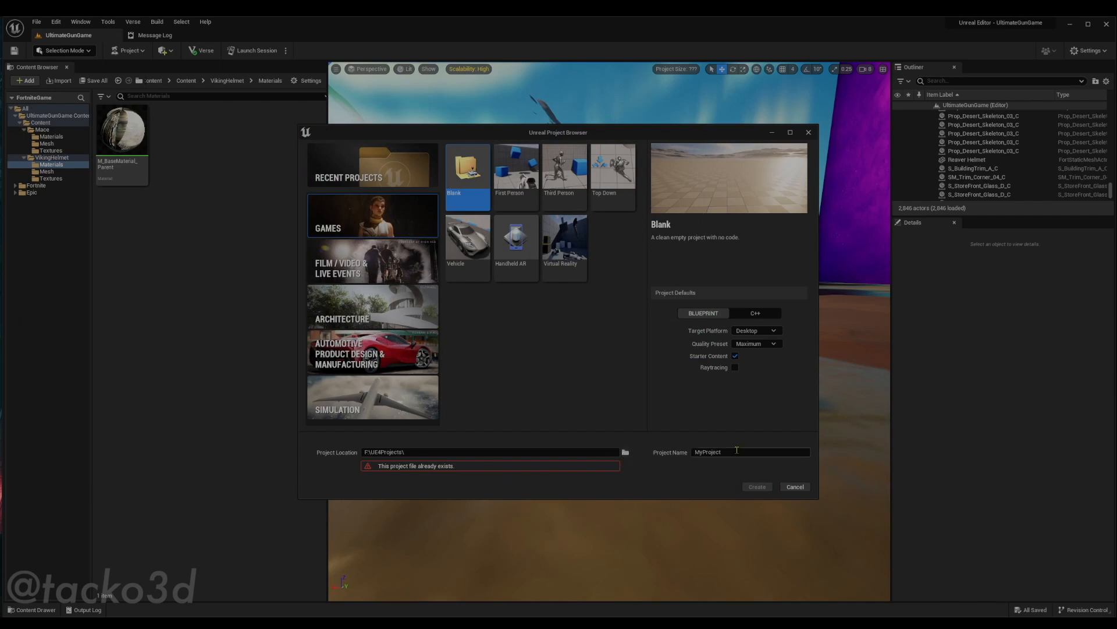
pyautogui.doubleClick(708, 452)
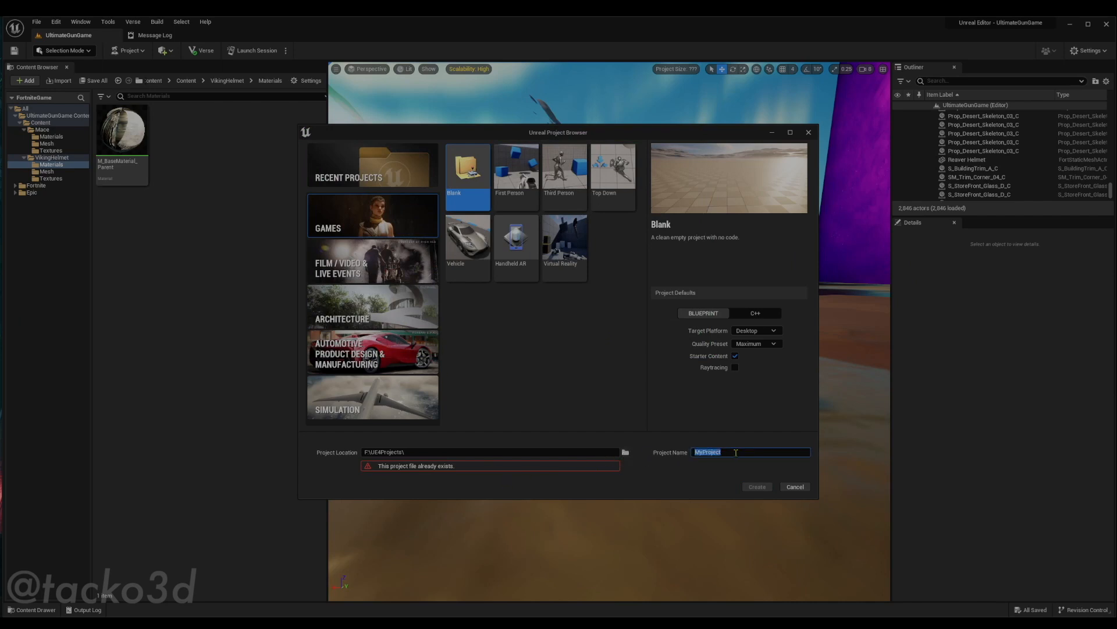
pyautogui.write('Asset Im')
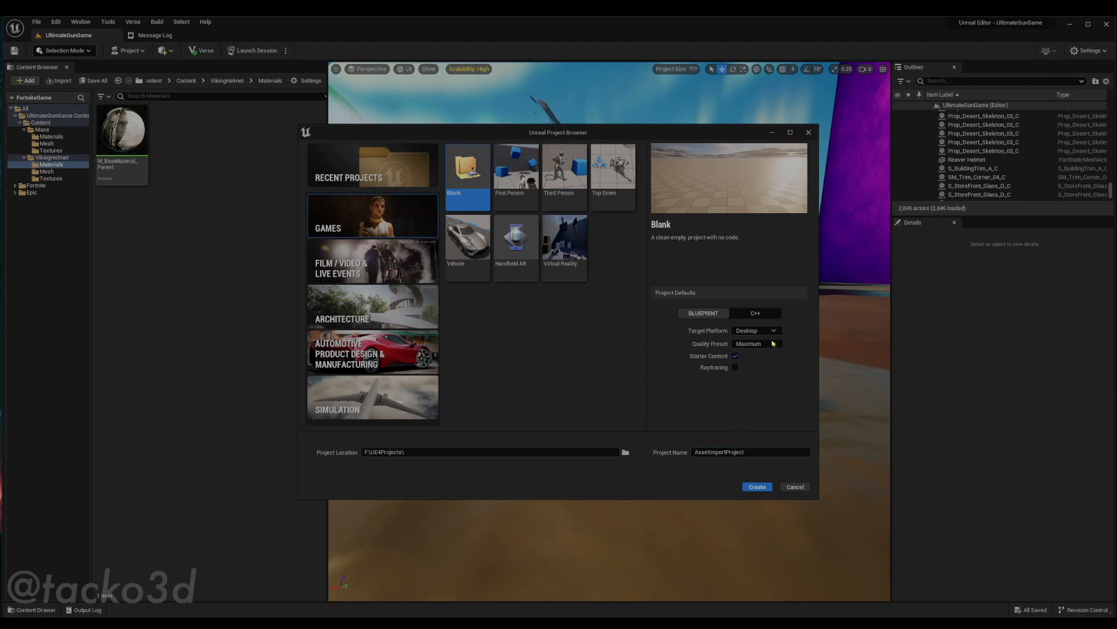
pyautogui.moveTo(735, 356)
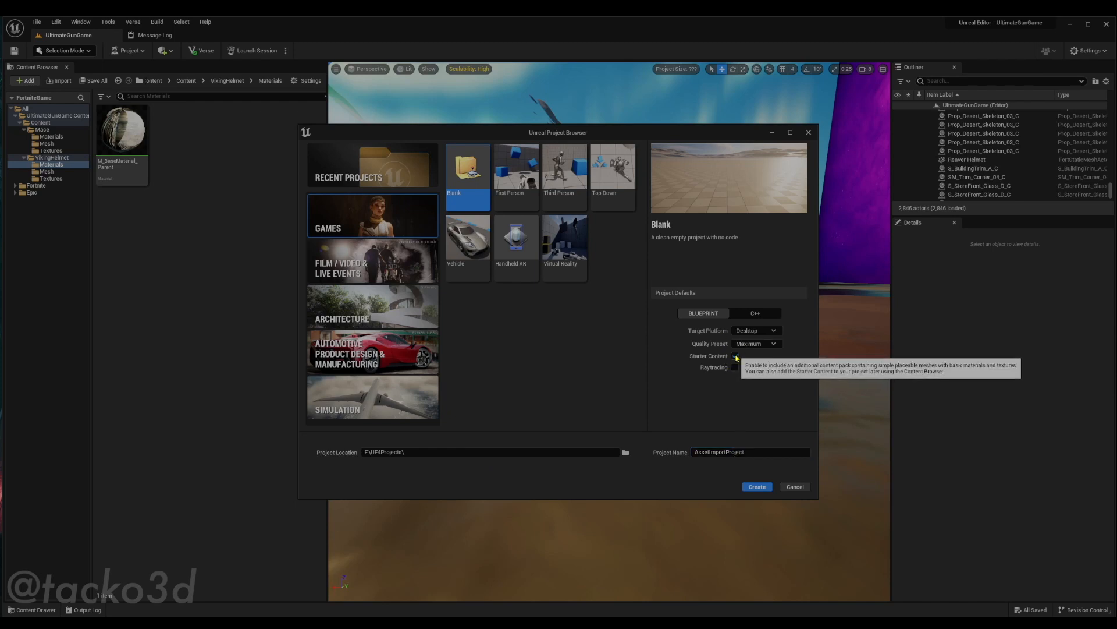
pyautogui.moveTo(763, 330)
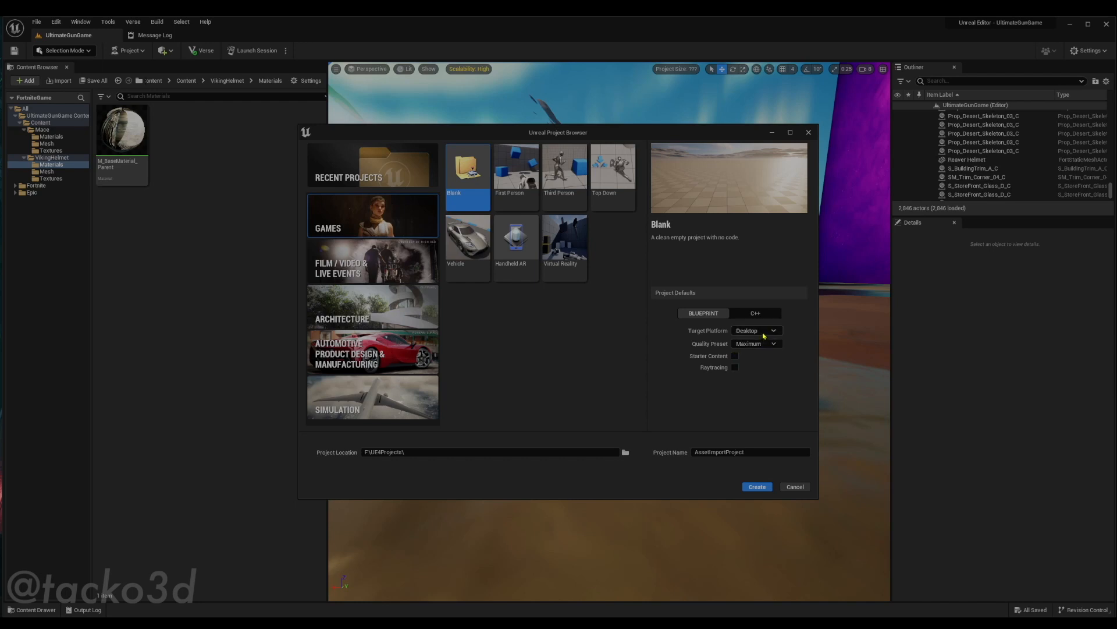
pyautogui.moveTo(772, 330)
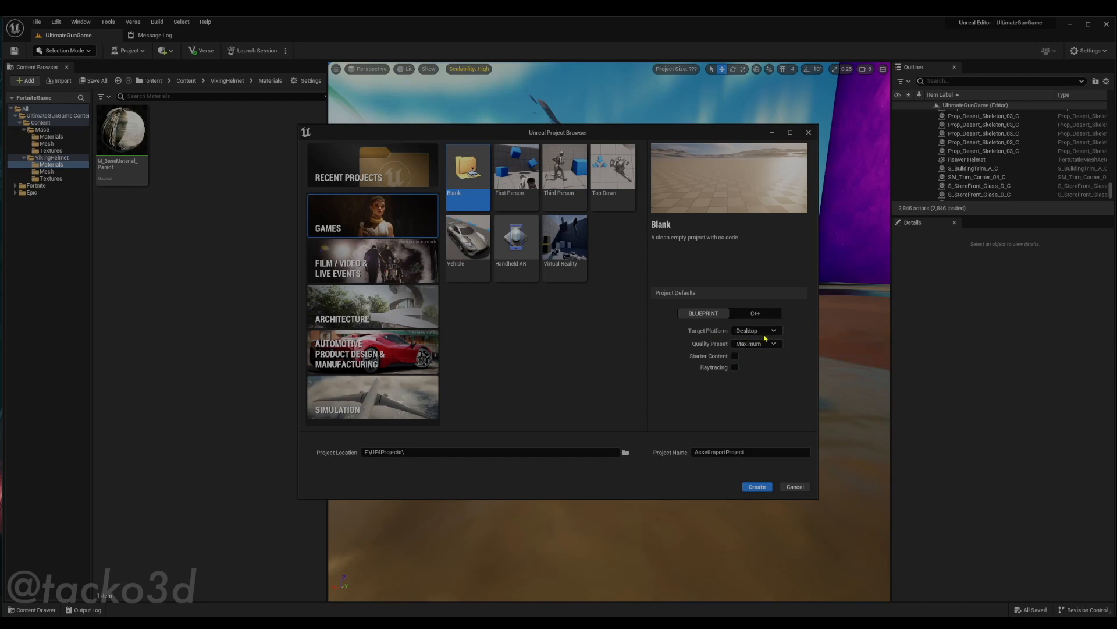
pyautogui.moveTo(756, 348)
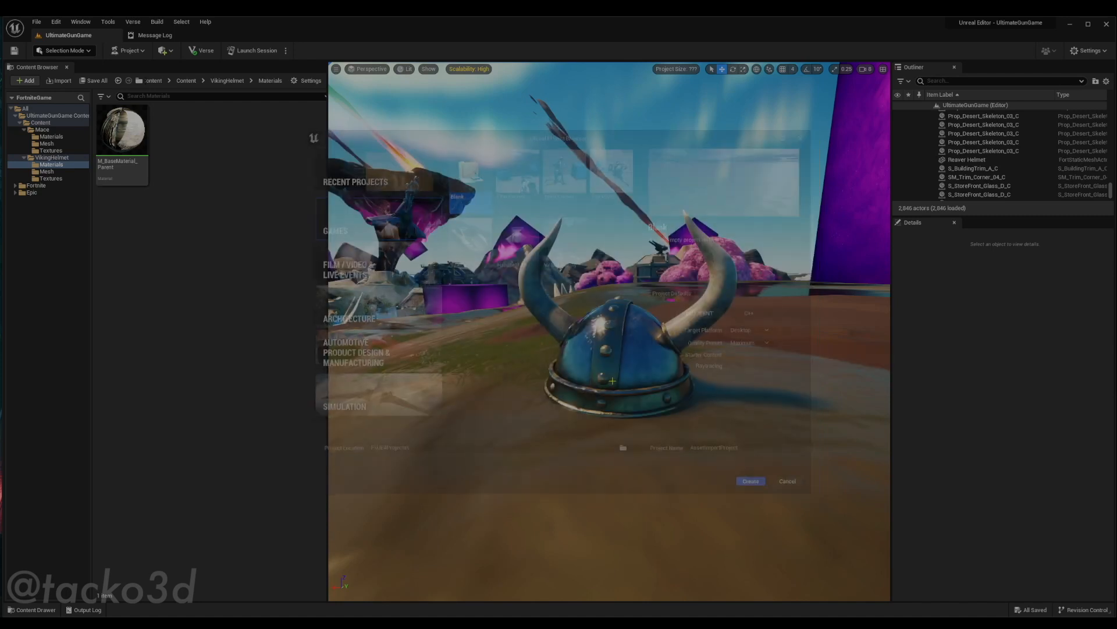
# - Browse to tiny.one/uemarketplace and view the Tacko3D - Tempo Interactive seller's product grid
pyautogui.click(750, 481)
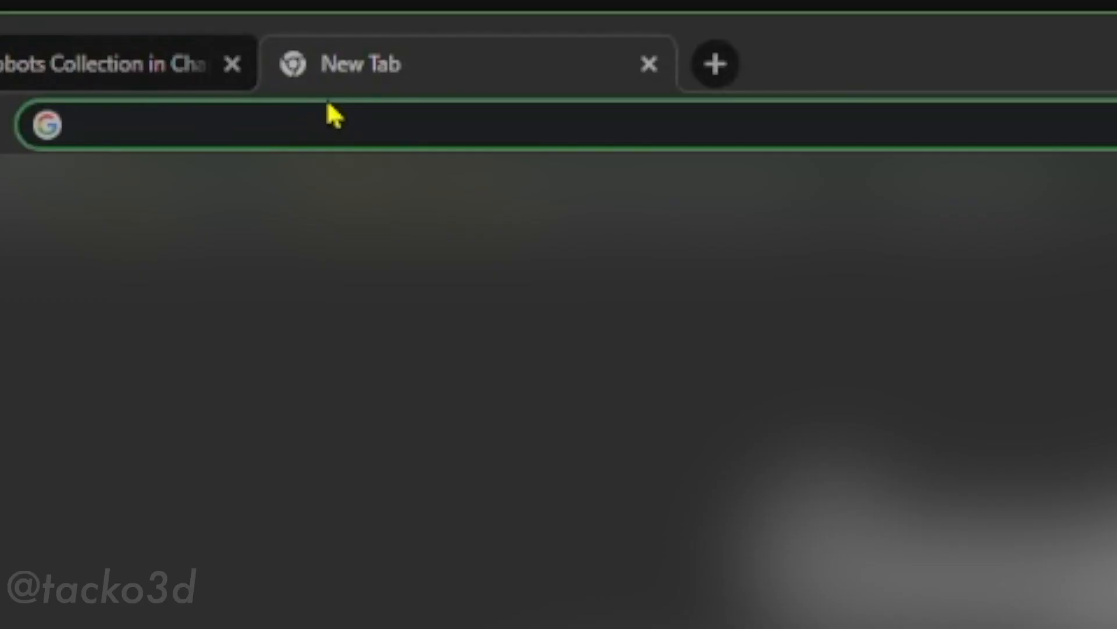
pyautogui.write('tiny.one/uemarketplace')
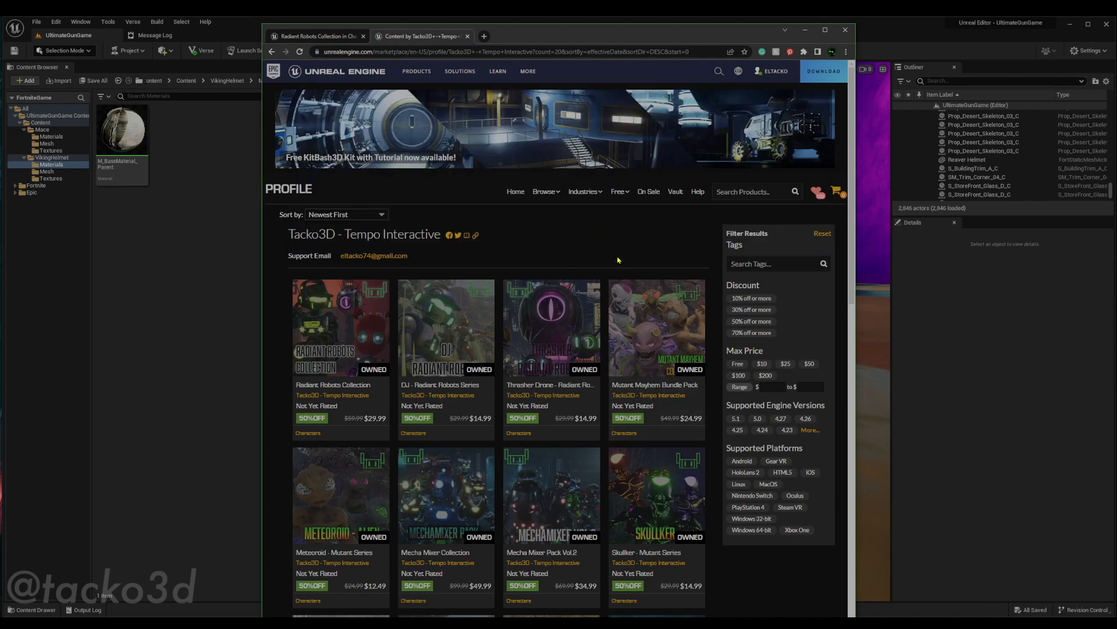
pyautogui.moveTo(373, 44)
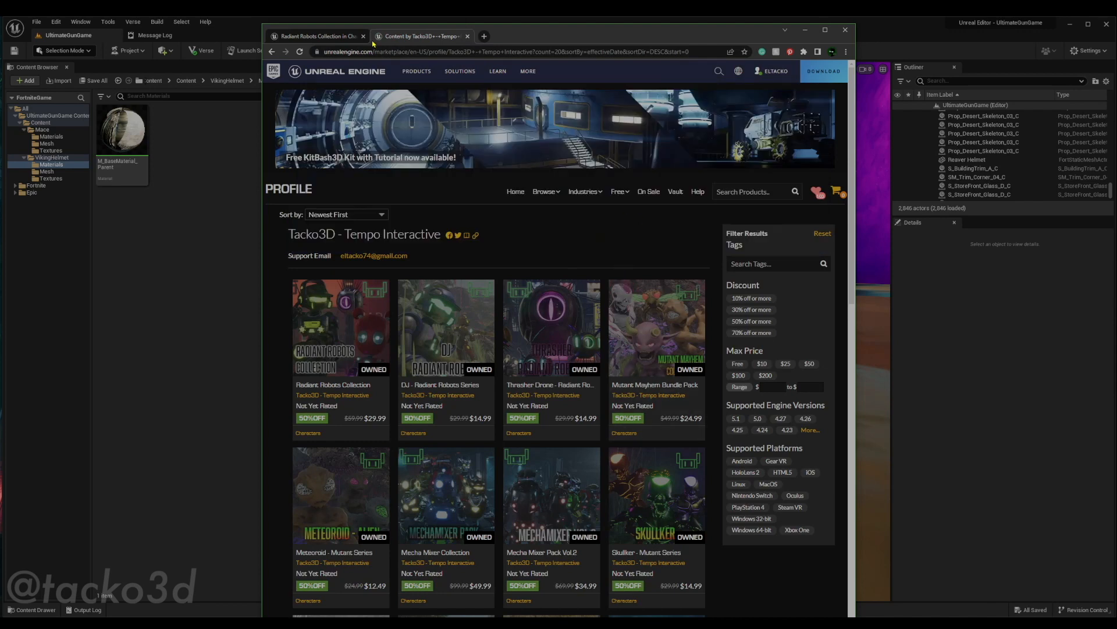
pyautogui.moveTo(471, 306)
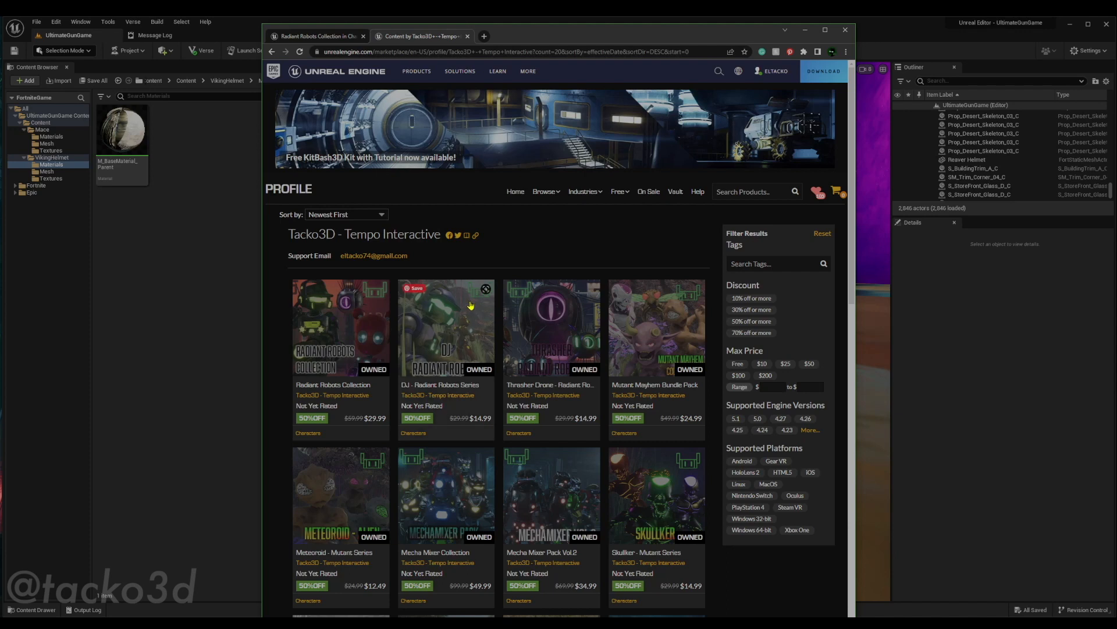
pyautogui.scroll(-3)
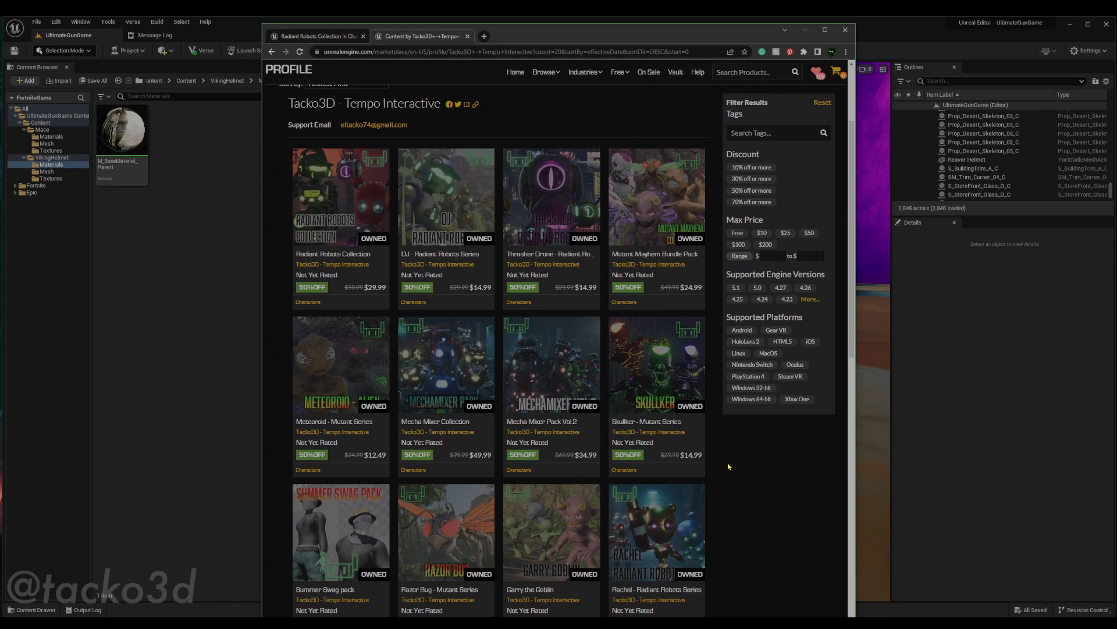
pyautogui.moveTo(731, 455)
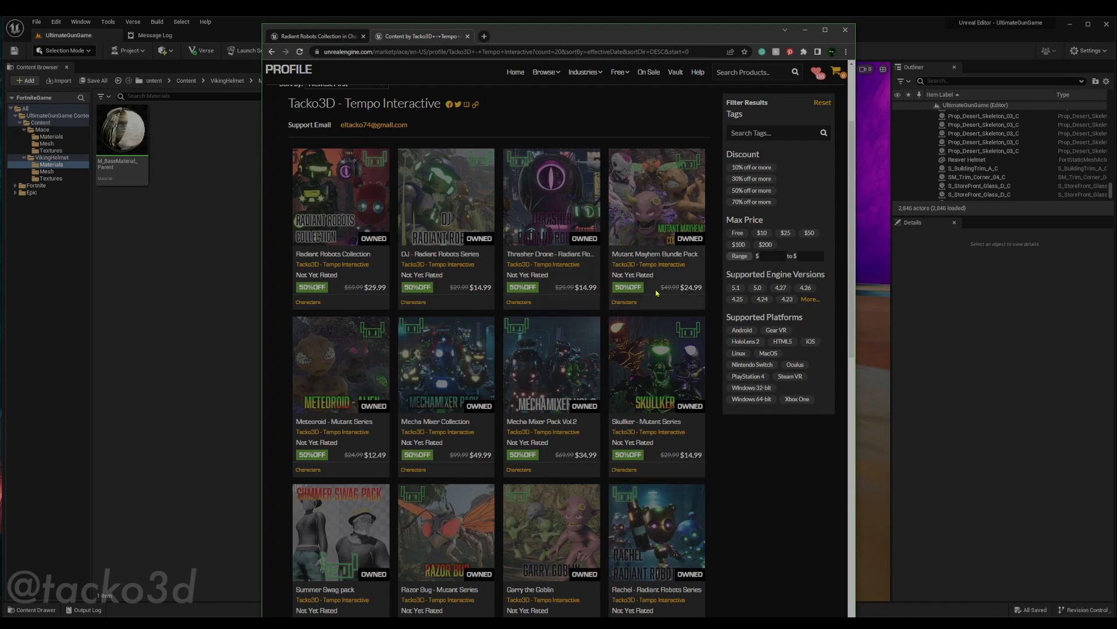
pyautogui.scroll(-3)
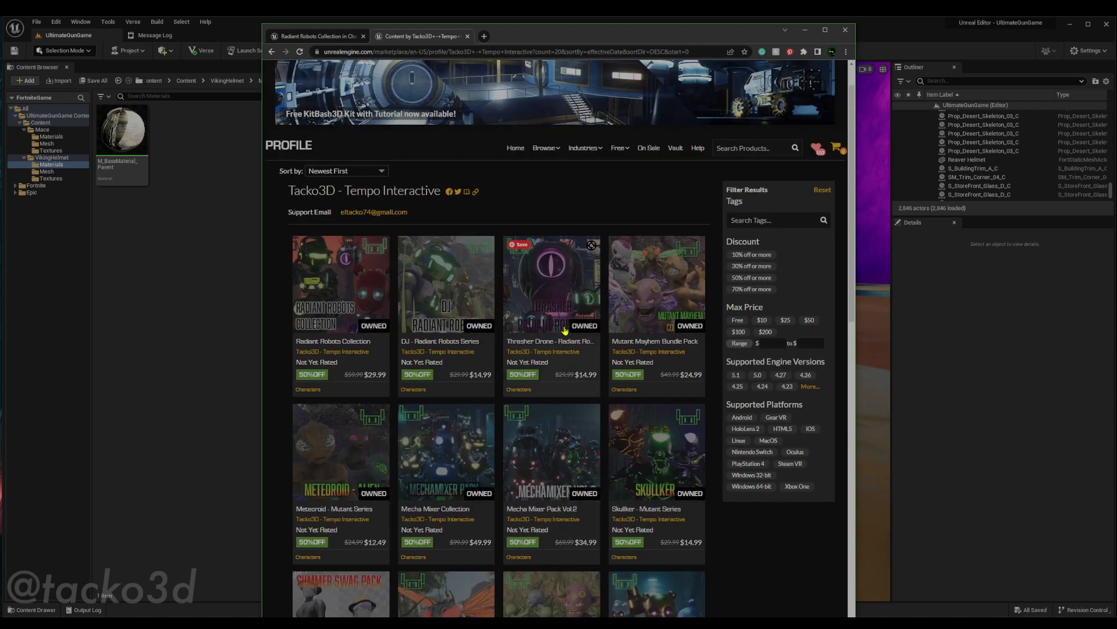
# - View the Radiant Robots Collection product page and its Rachel showcase trailer
pyautogui.click(341, 285)
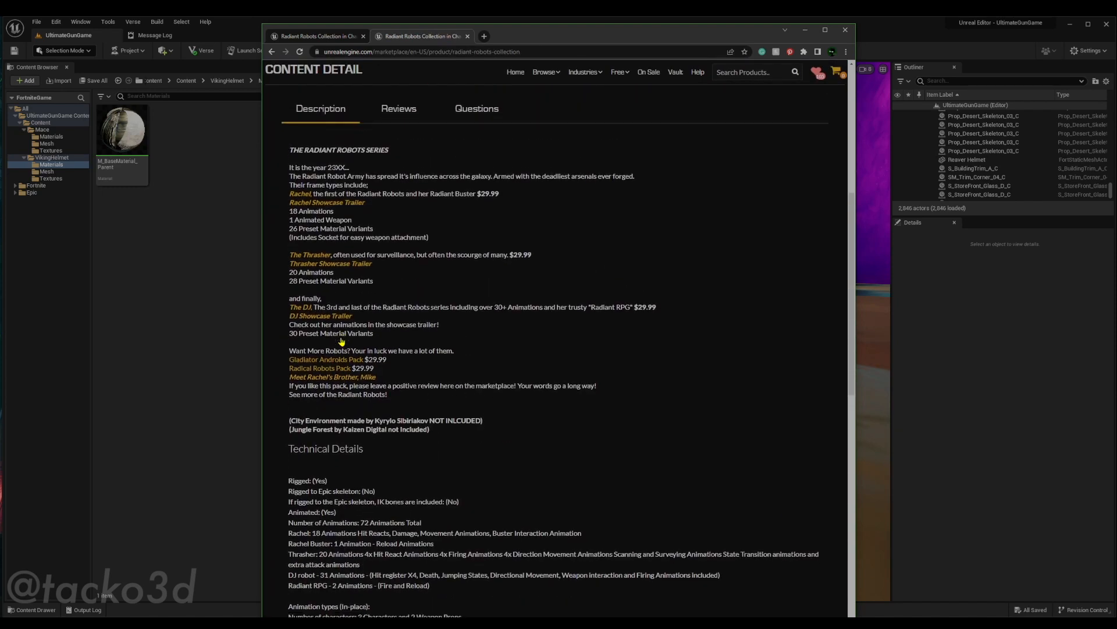
pyautogui.click(328, 202)
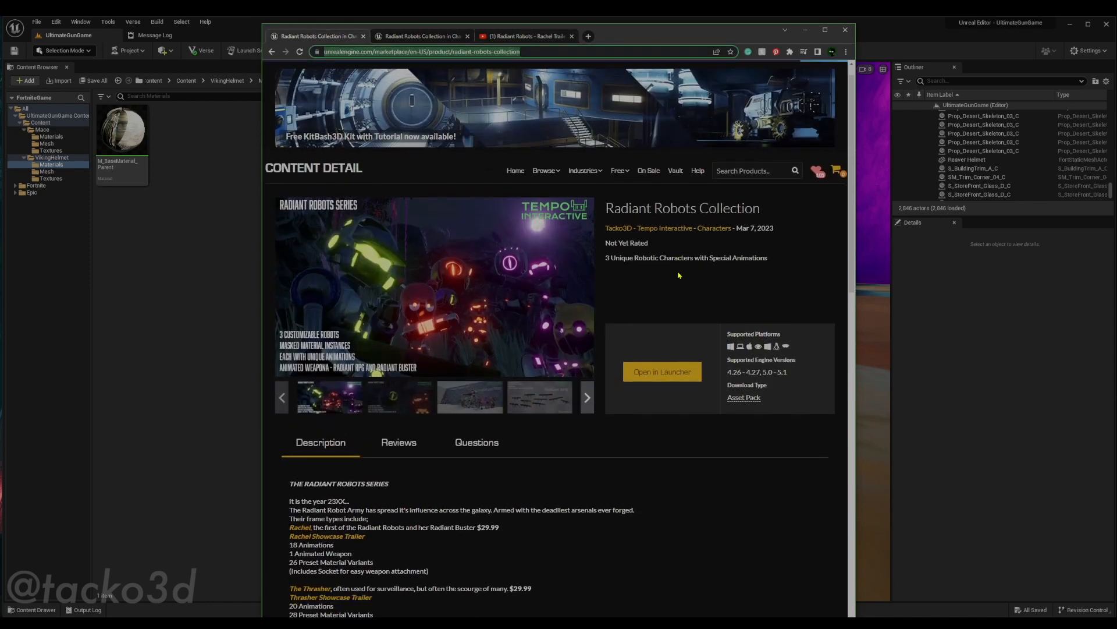
pyautogui.scroll(-3)
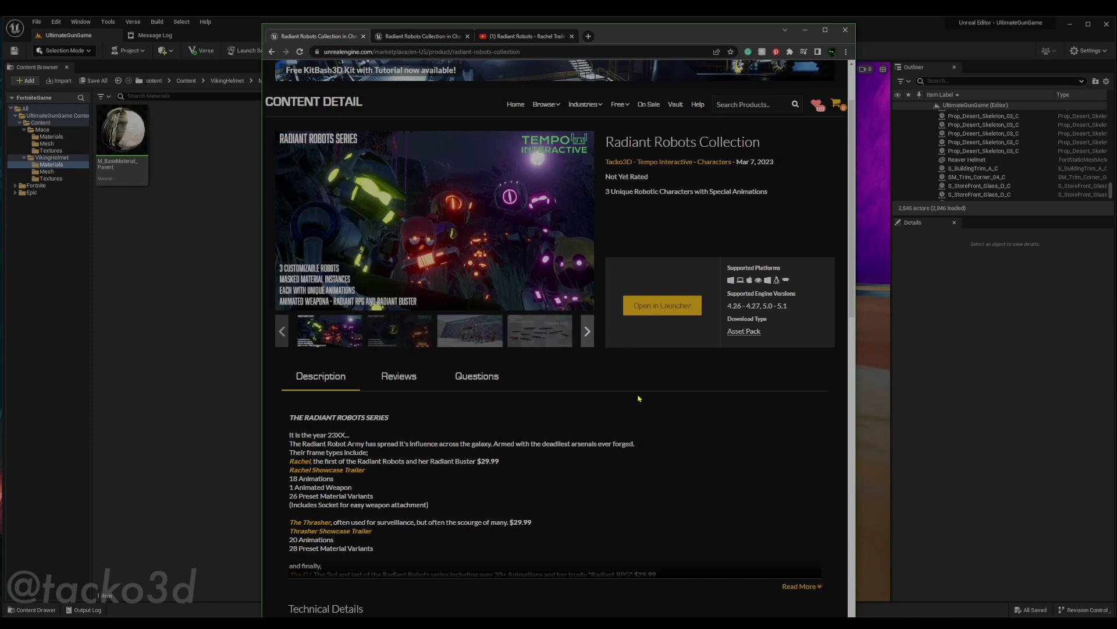
pyautogui.moveTo(641, 397)
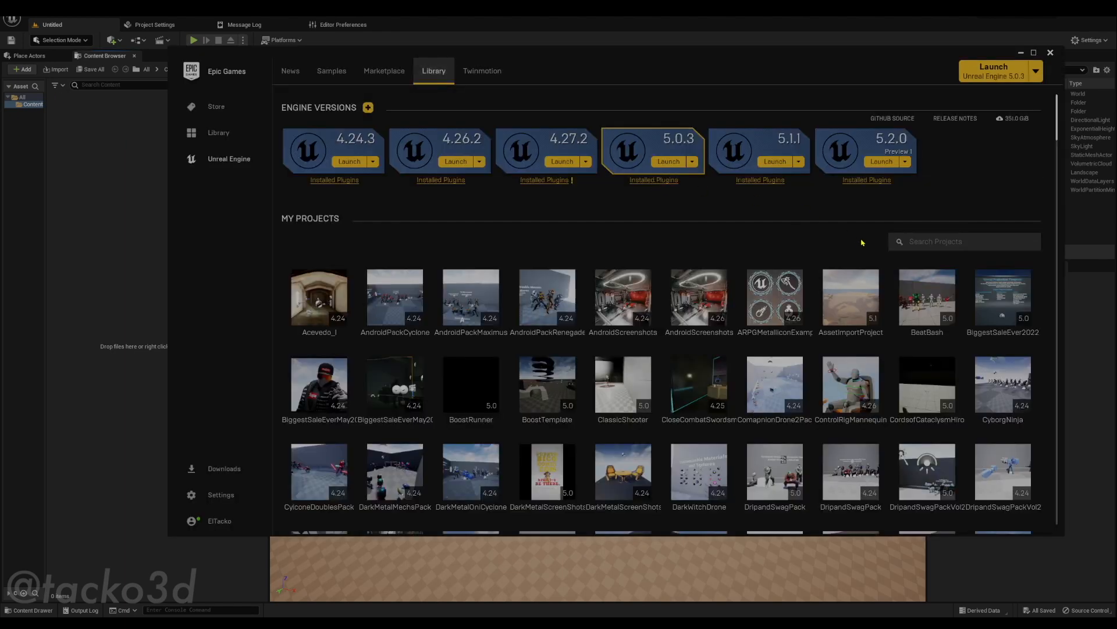
# - Find the Radiant Robots pack and add it to AssetImportProject via the Select Project dialog
pyautogui.scroll(-3)
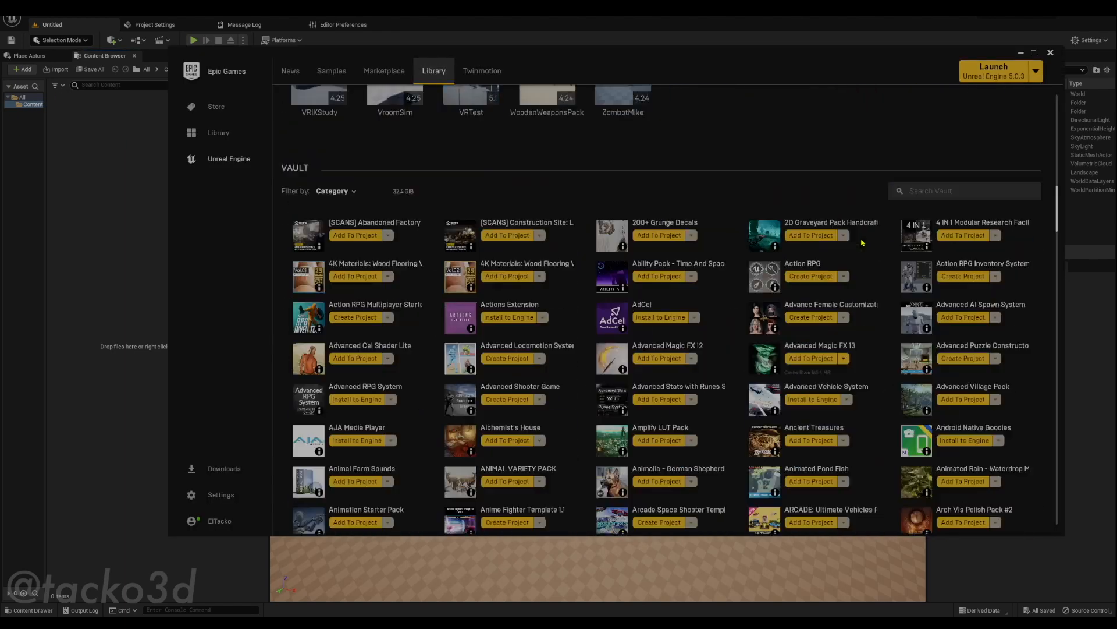
pyautogui.scroll(-3)
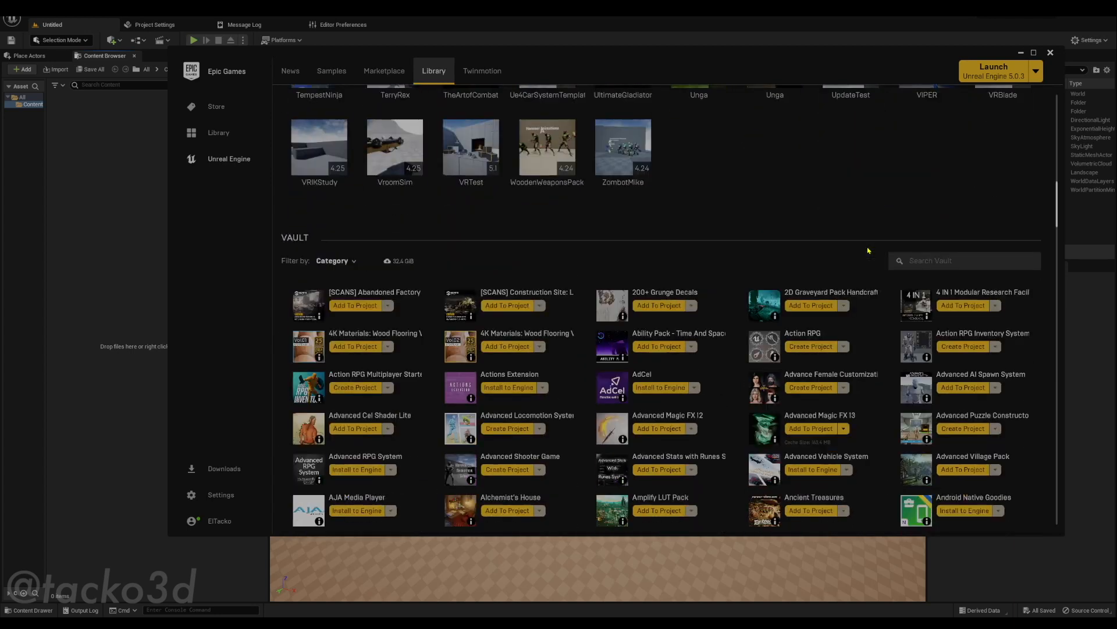
pyautogui.write('Radi')
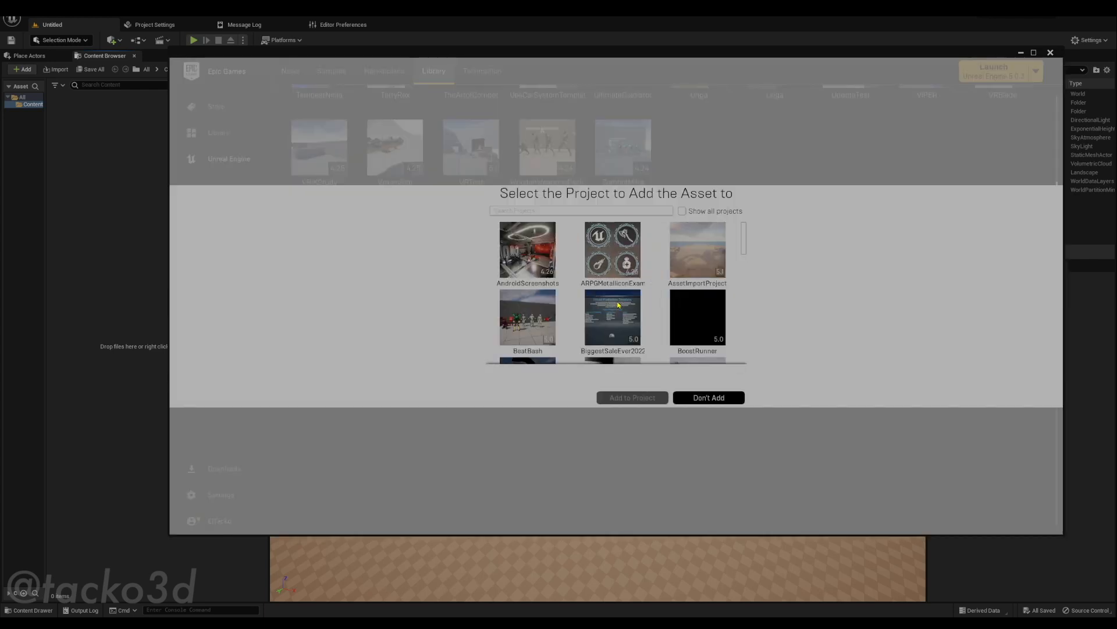
pyautogui.write('asset')
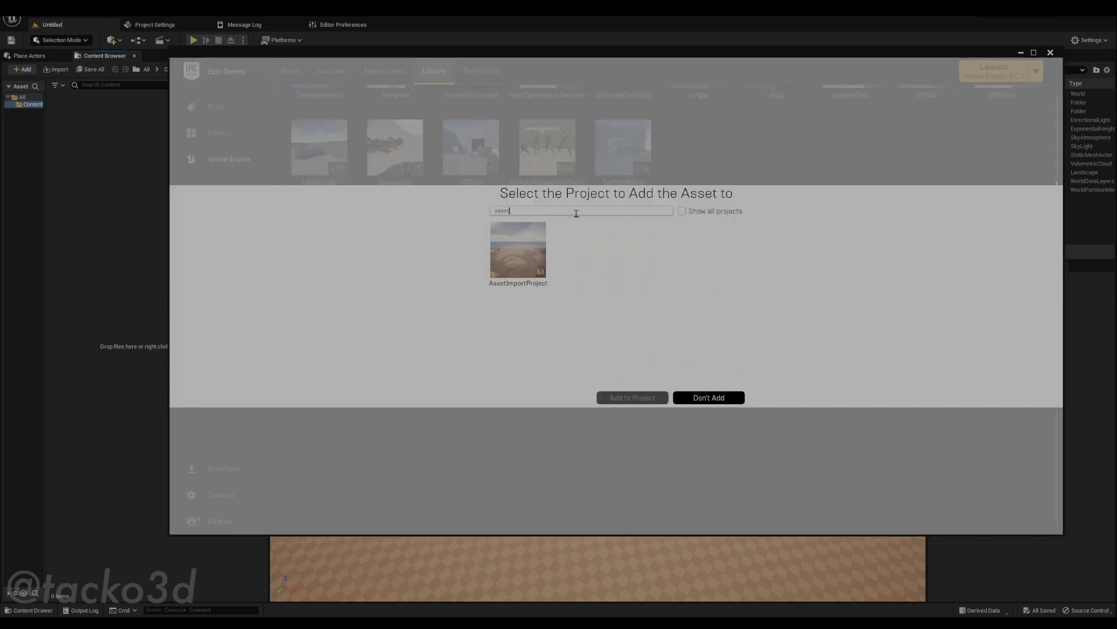
pyautogui.click(518, 250)
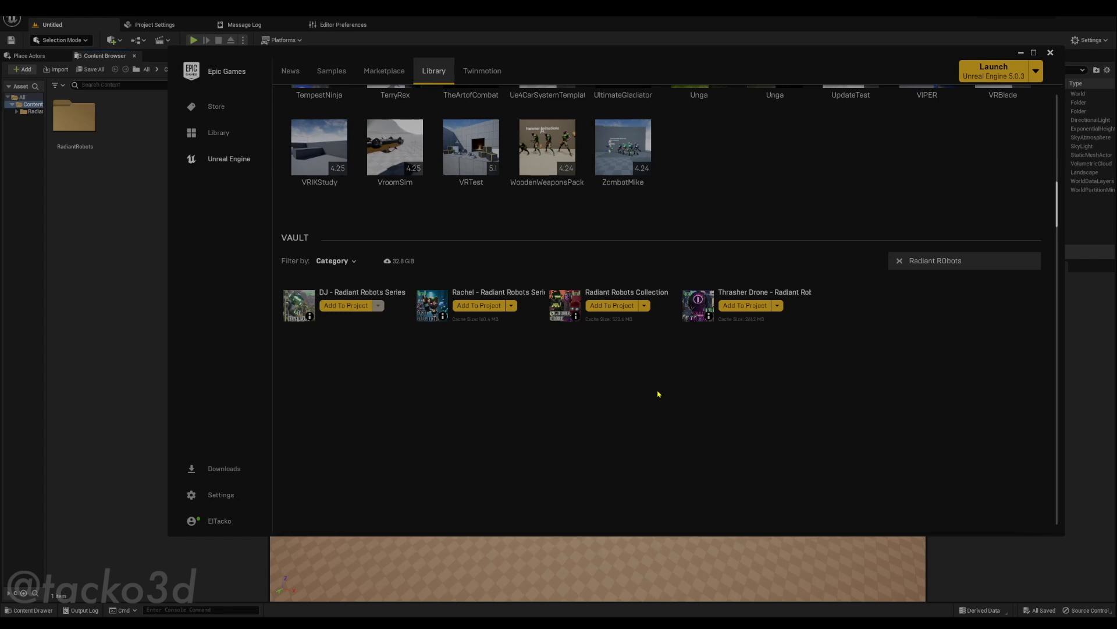
pyautogui.moveTo(690, 359)
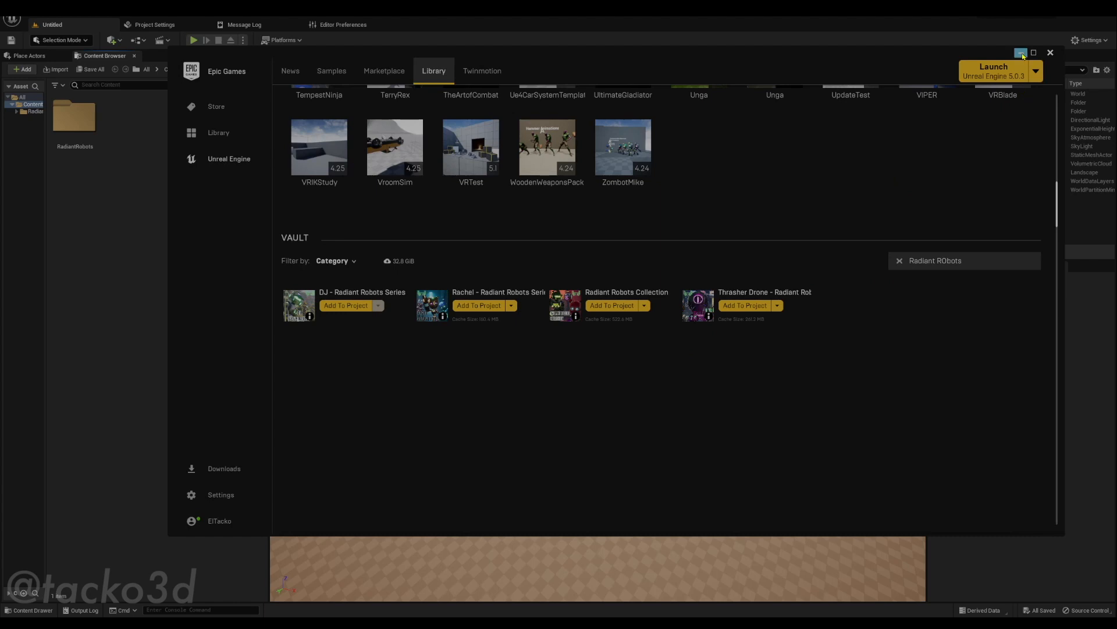
# - Return to the editor and open M_RadiantRobot_Parent from RadiantRobots > General
pyautogui.click(1036, 53)
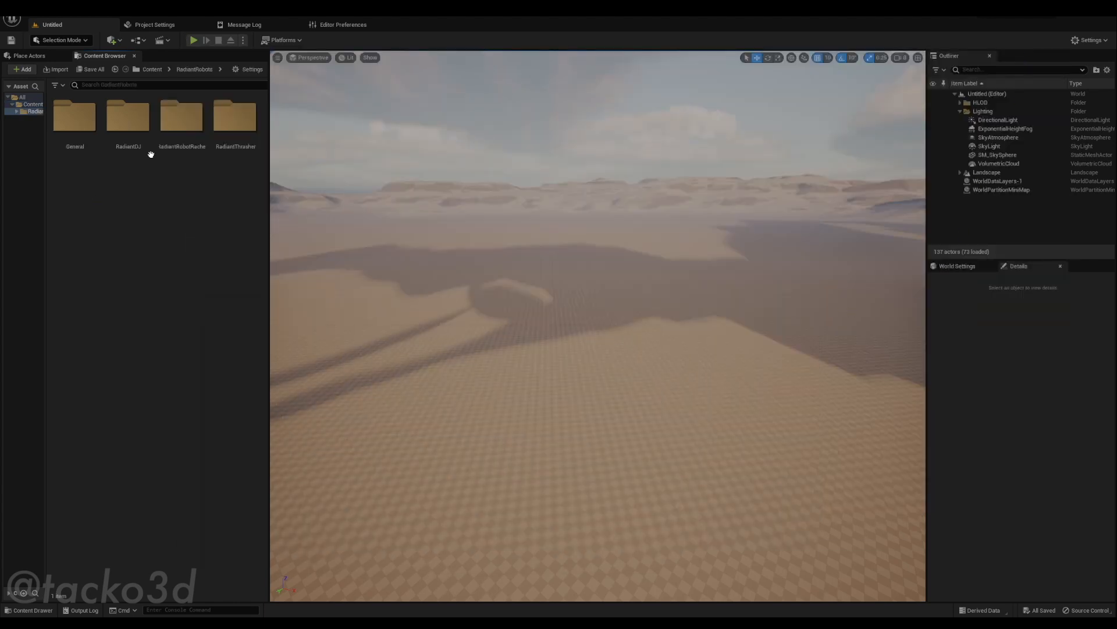
pyautogui.moveTo(182, 114)
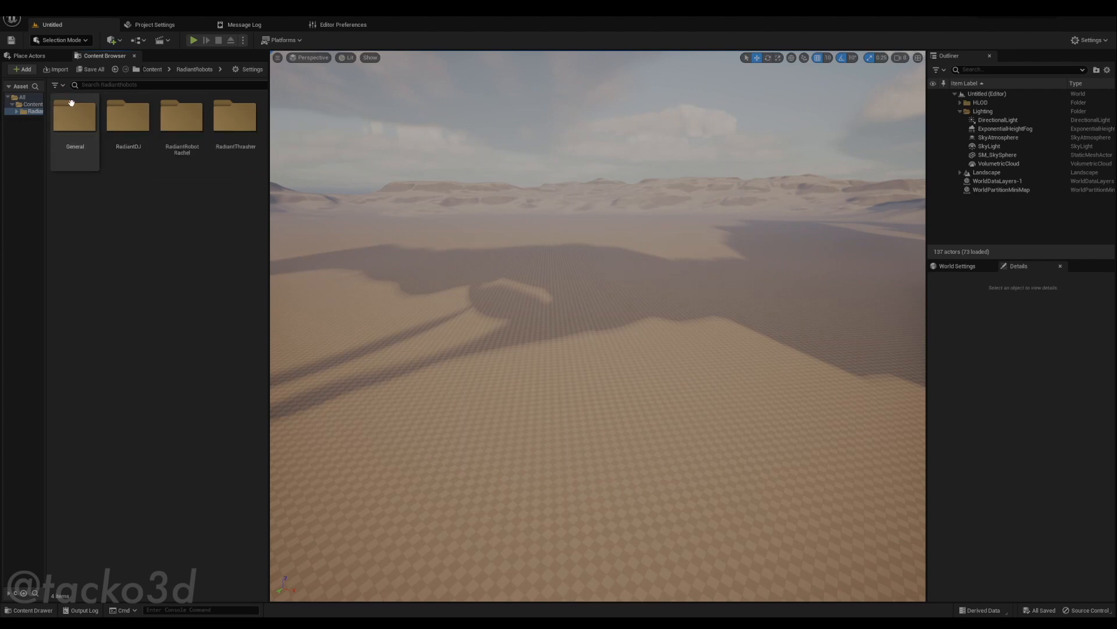
pyautogui.click(54, 85)
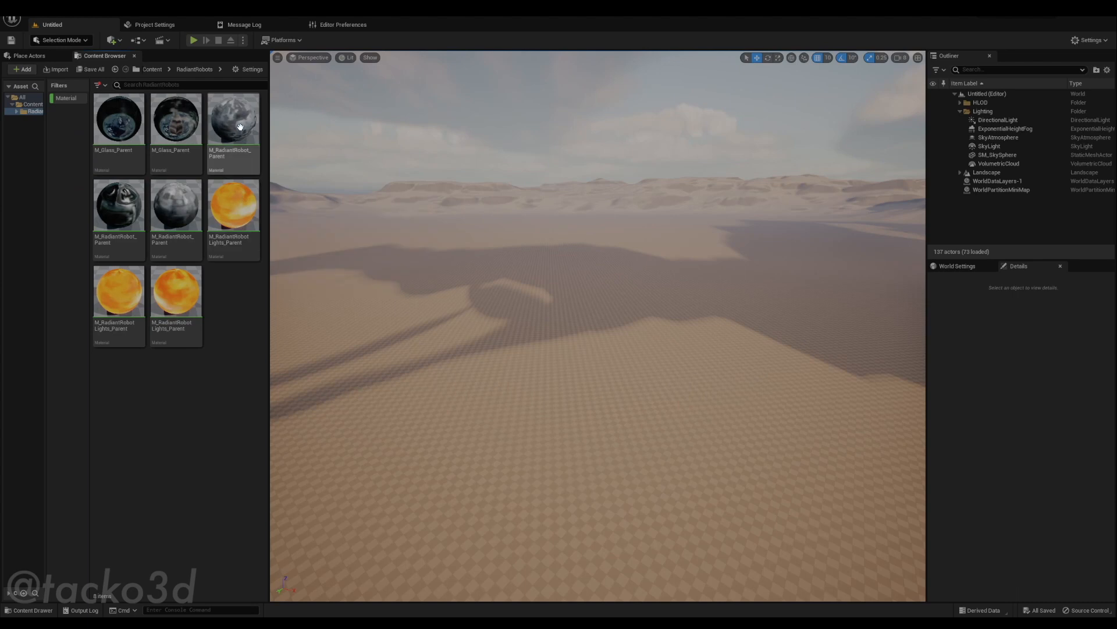
pyautogui.click(233, 119)
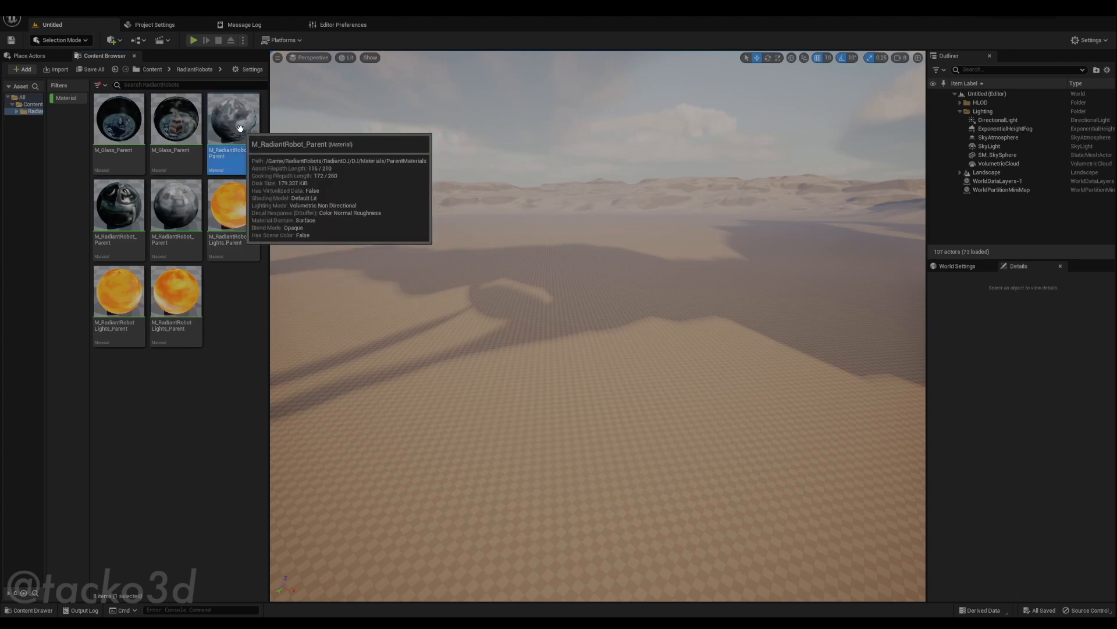
pyautogui.moveTo(242, 175)
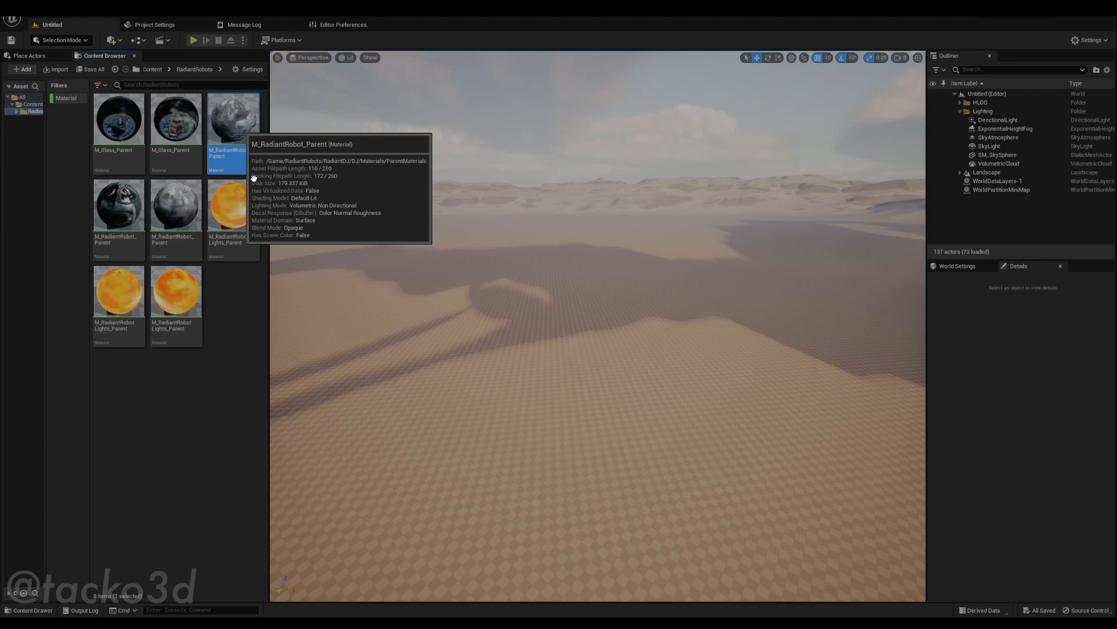
pyautogui.doubleClick(233, 116)
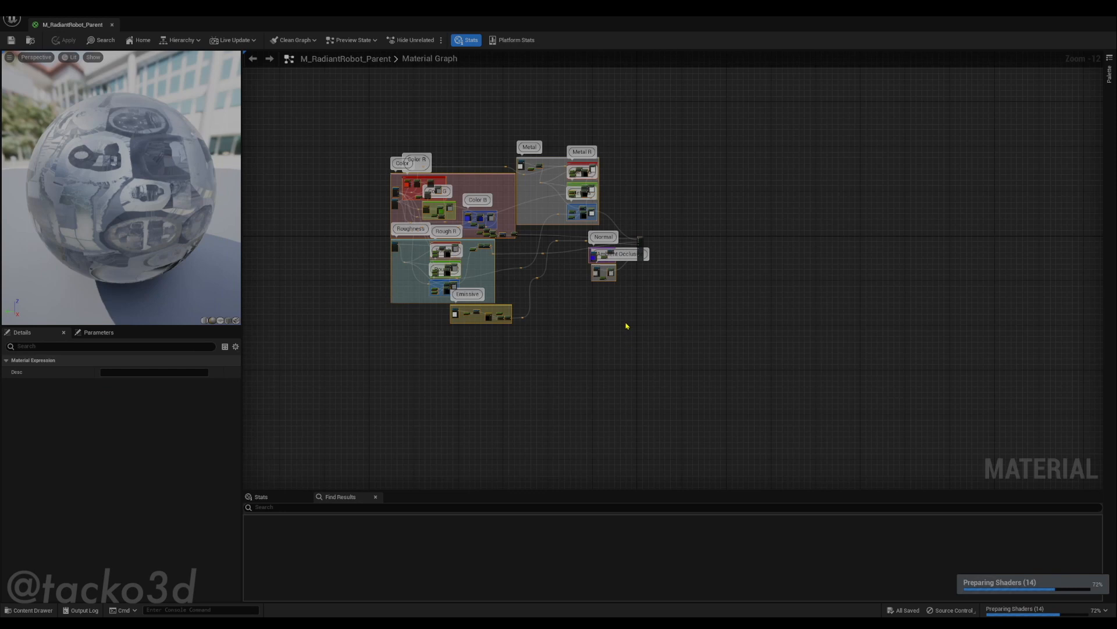
# - Copy all nodes of the Radiant Robot parent material graph
pyautogui.press('Ctrl+C')
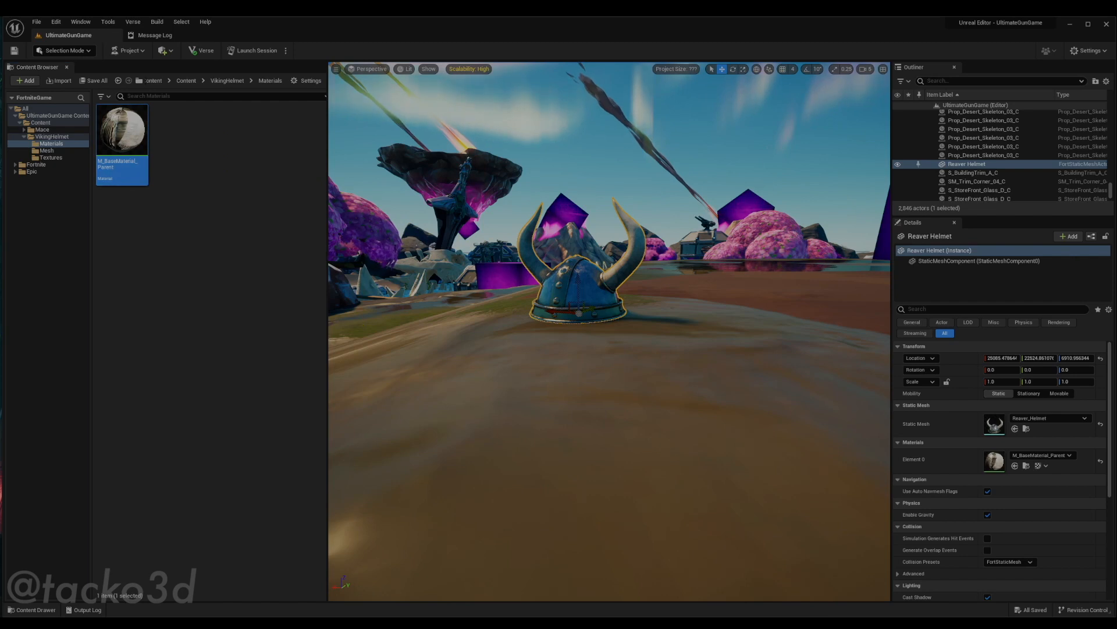
# - Paste the copied Radiant Robot node network into M_BaseMaterial_Parent
pyautogui.doubleClick(121, 130)
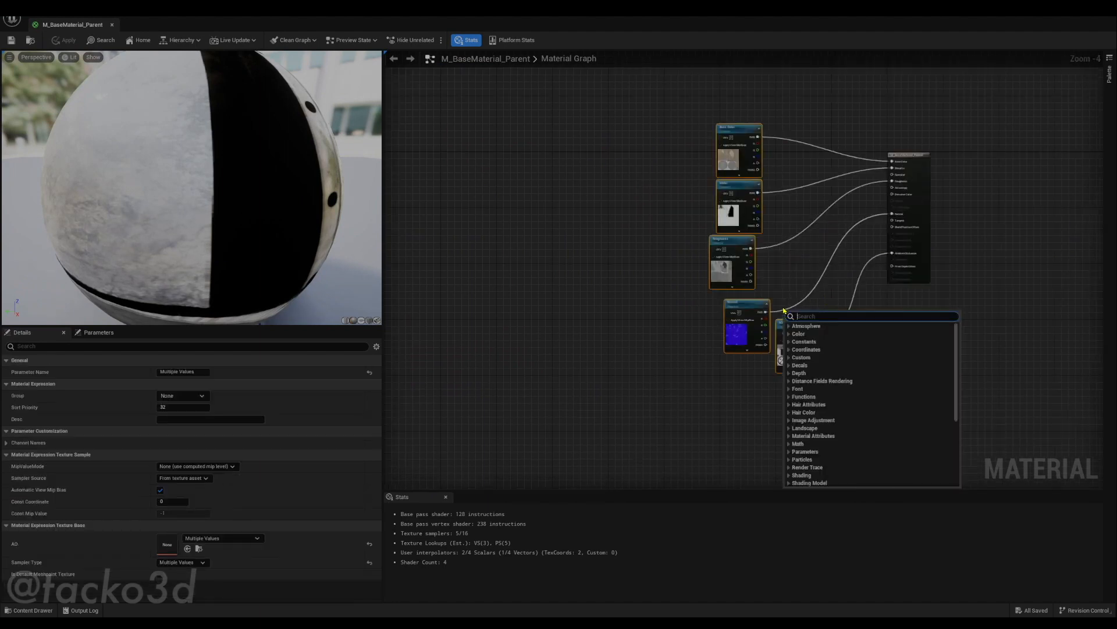
pyautogui.click(797, 324)
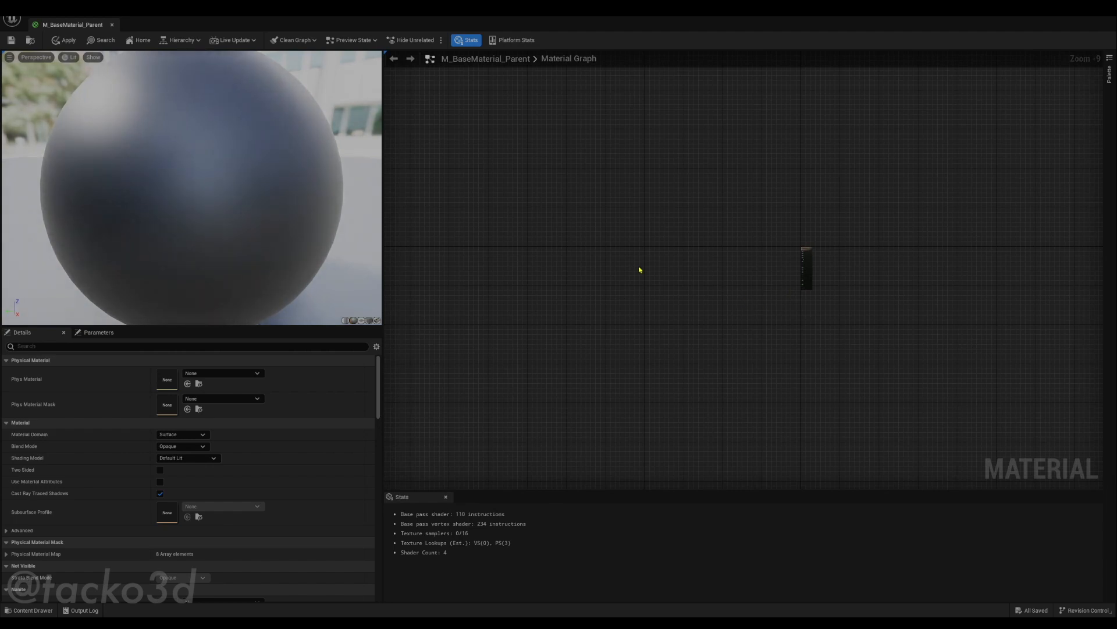
pyautogui.moveTo(644, 277)
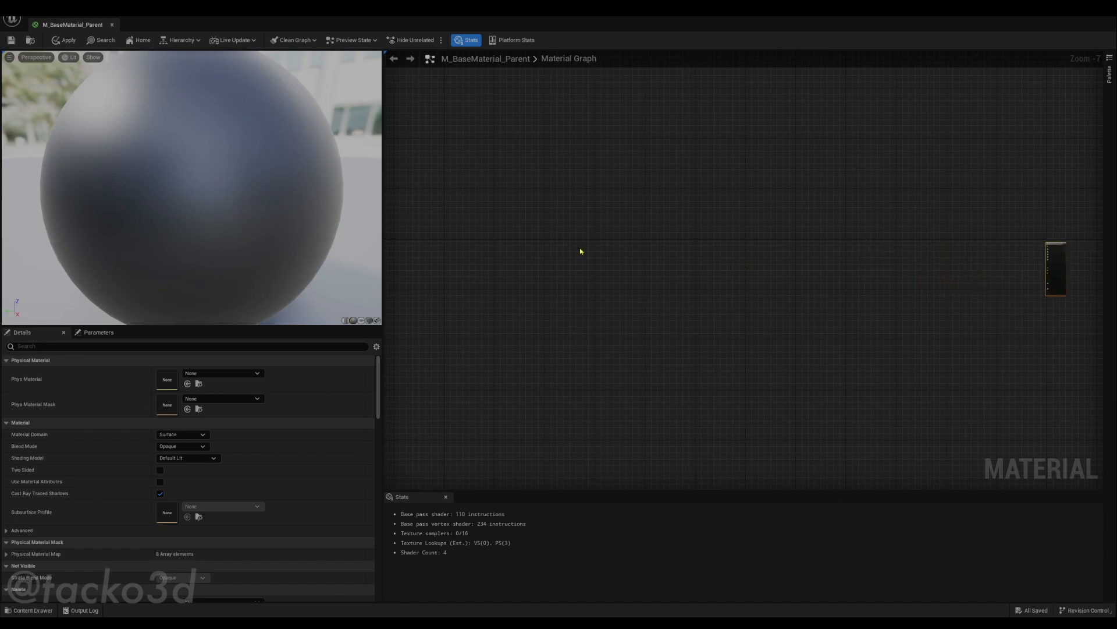
pyautogui.press('Ctrl+V')
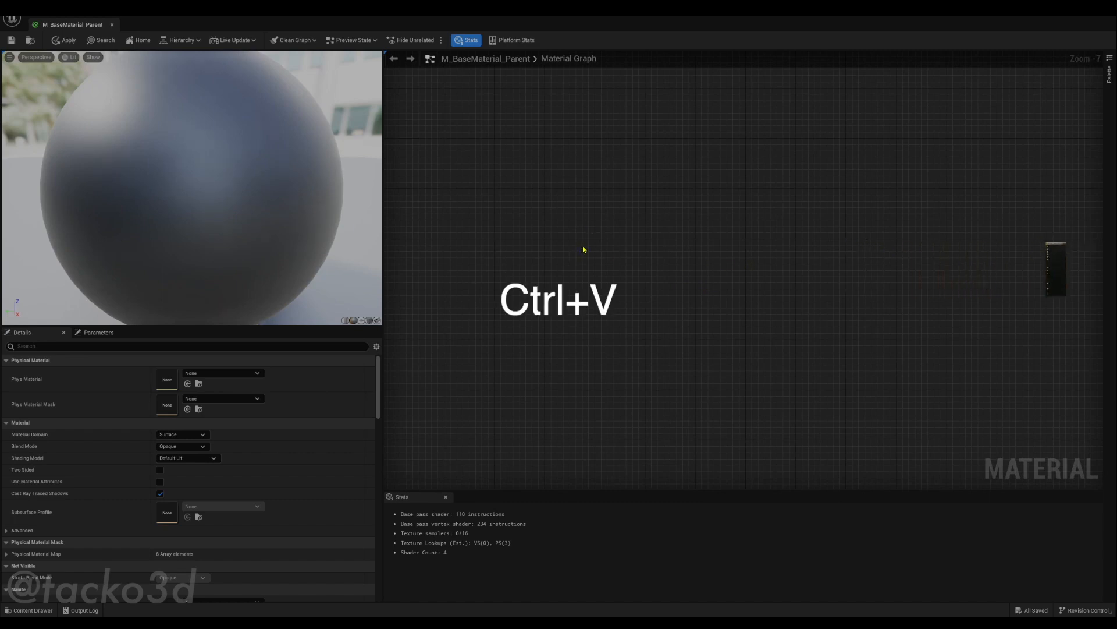
pyautogui.press('ctrl+v')
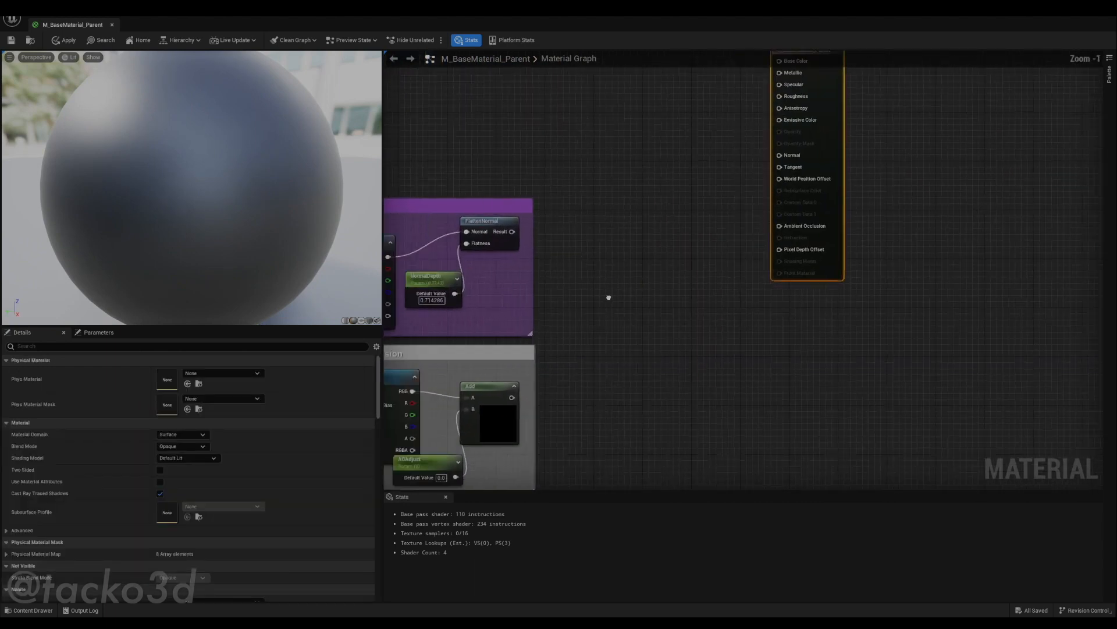
# - Wire the flattened normal result to the Normal output and apply the material changes
pyautogui.moveTo(527, 397); pyautogui.dragTo(794, 226)
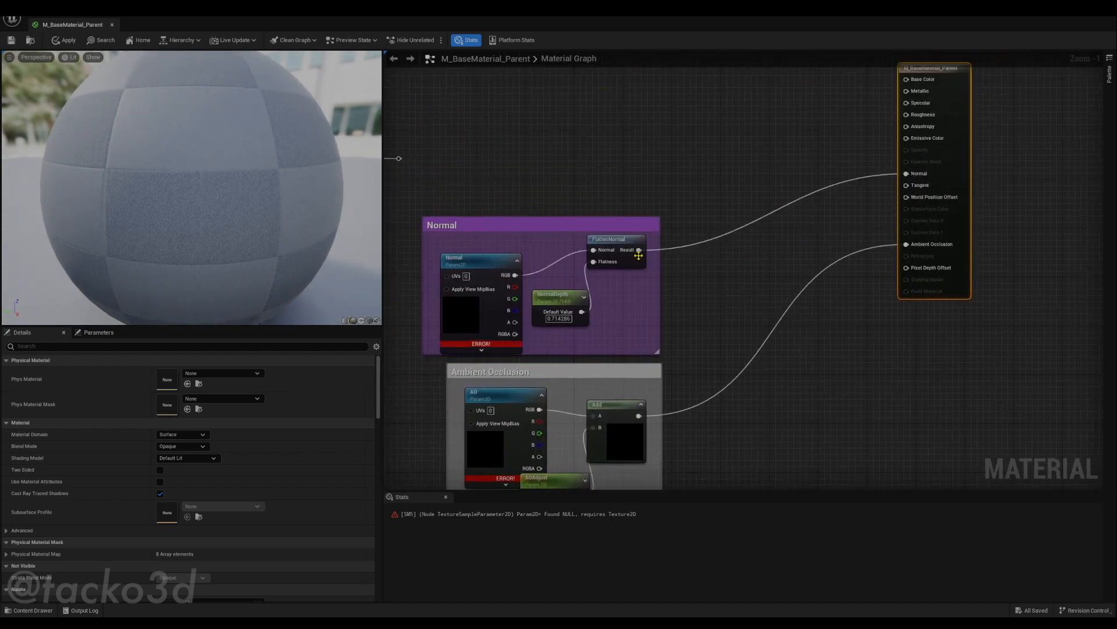
pyautogui.scroll(-3)
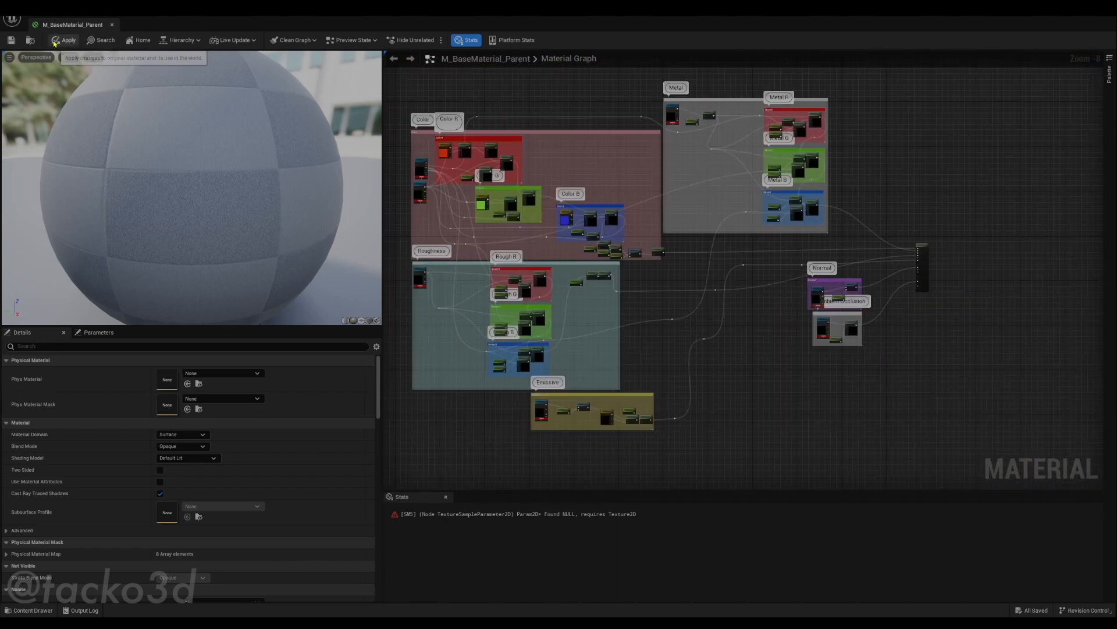
pyautogui.click(55, 39)
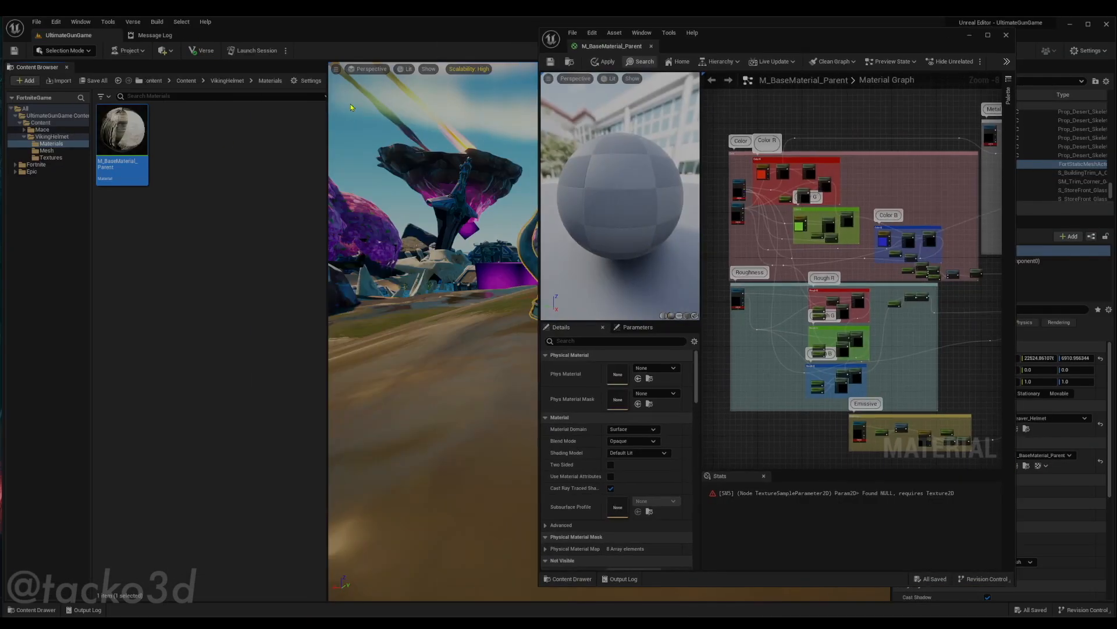
# - Set the T_VikingHelmet textures as the parent material's default parameters, including Opacity, and save it
pyautogui.click(49, 158)
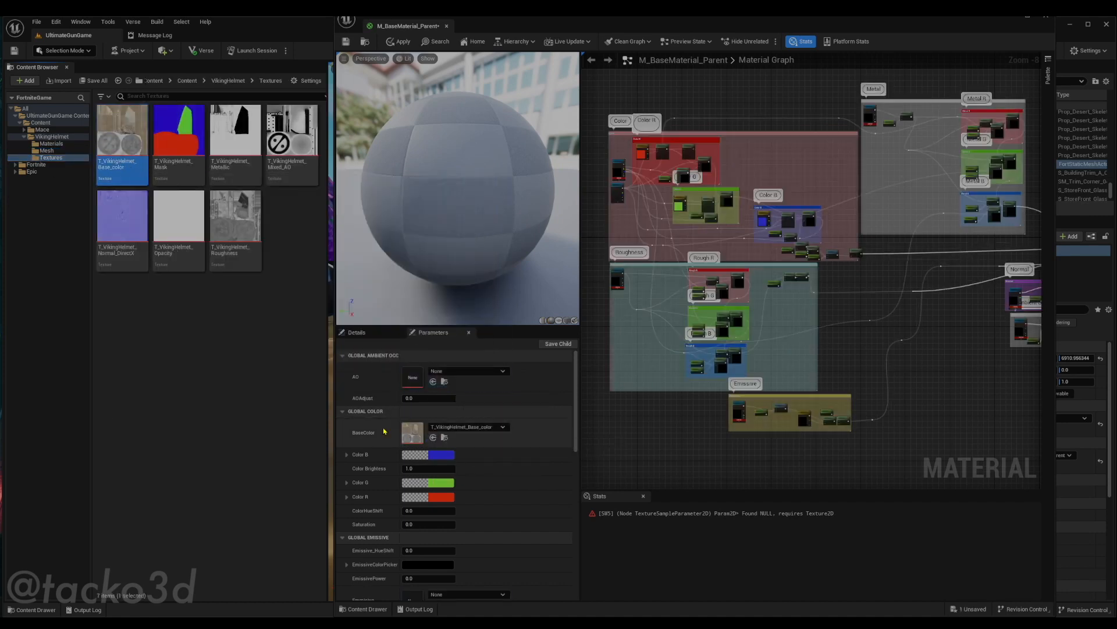
pyautogui.moveTo(415, 434)
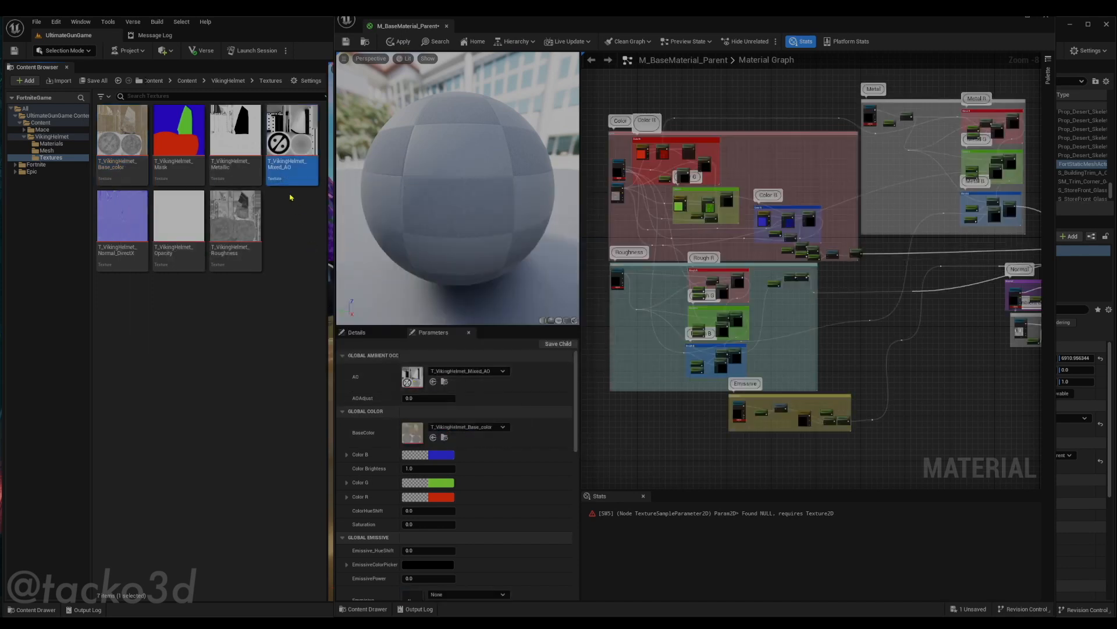
pyautogui.scroll(-3)
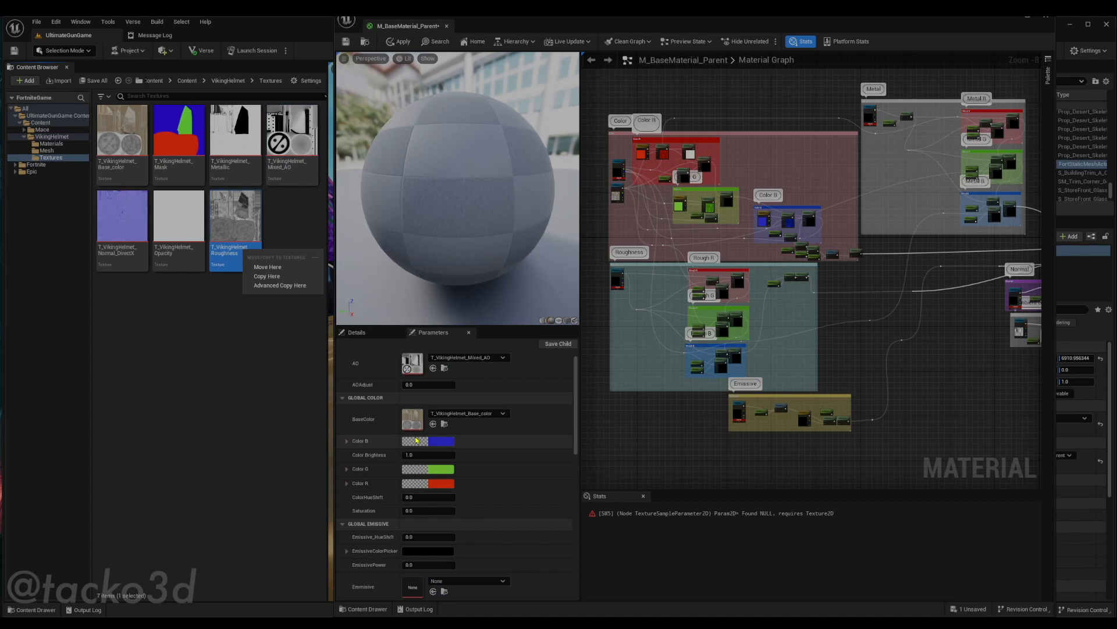
pyautogui.scroll(-3)
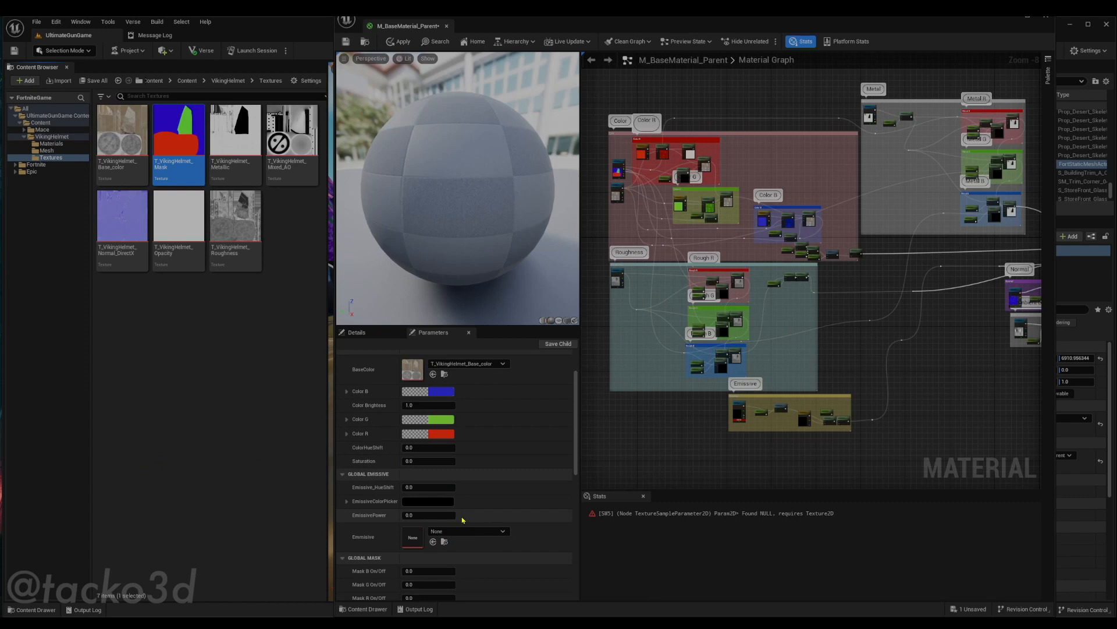
pyautogui.scroll(-3)
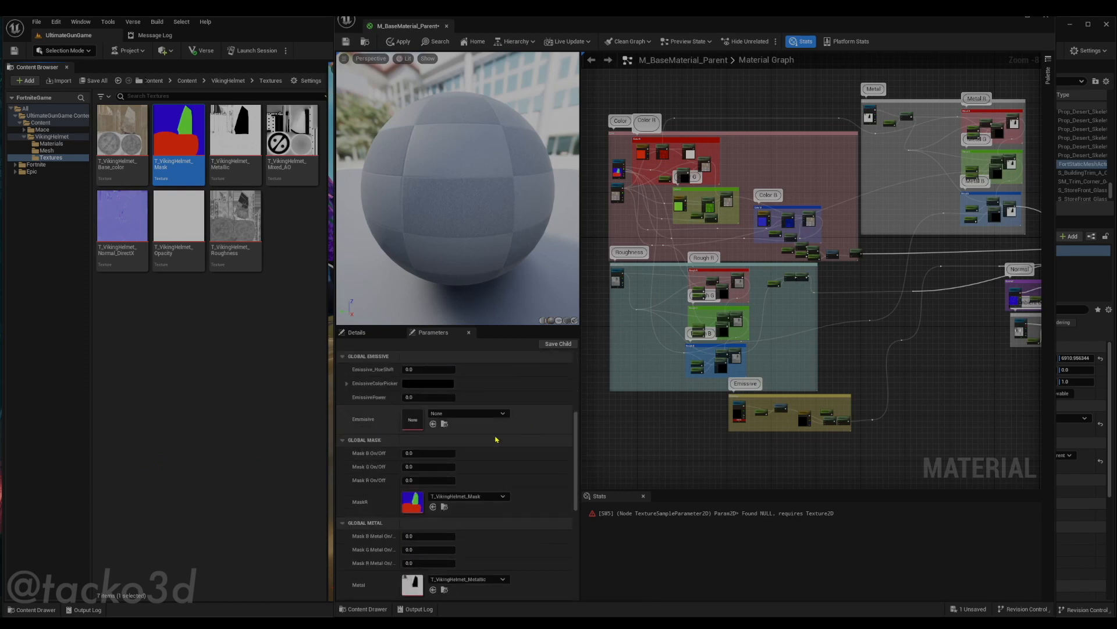
pyautogui.scroll(-3)
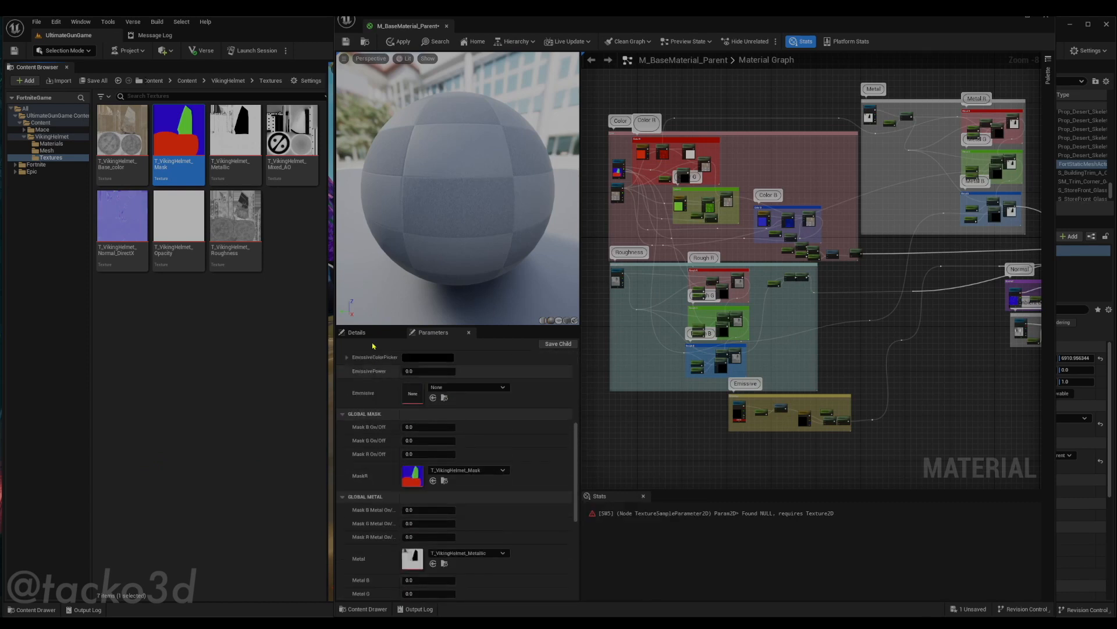
pyautogui.click(179, 215)
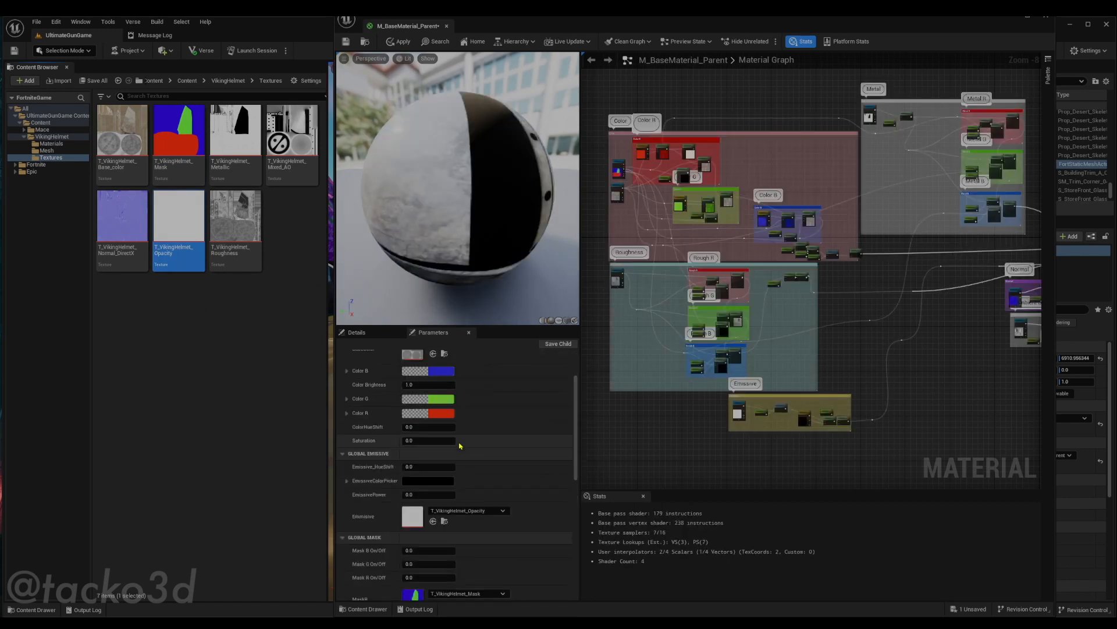
pyautogui.scroll(-3)
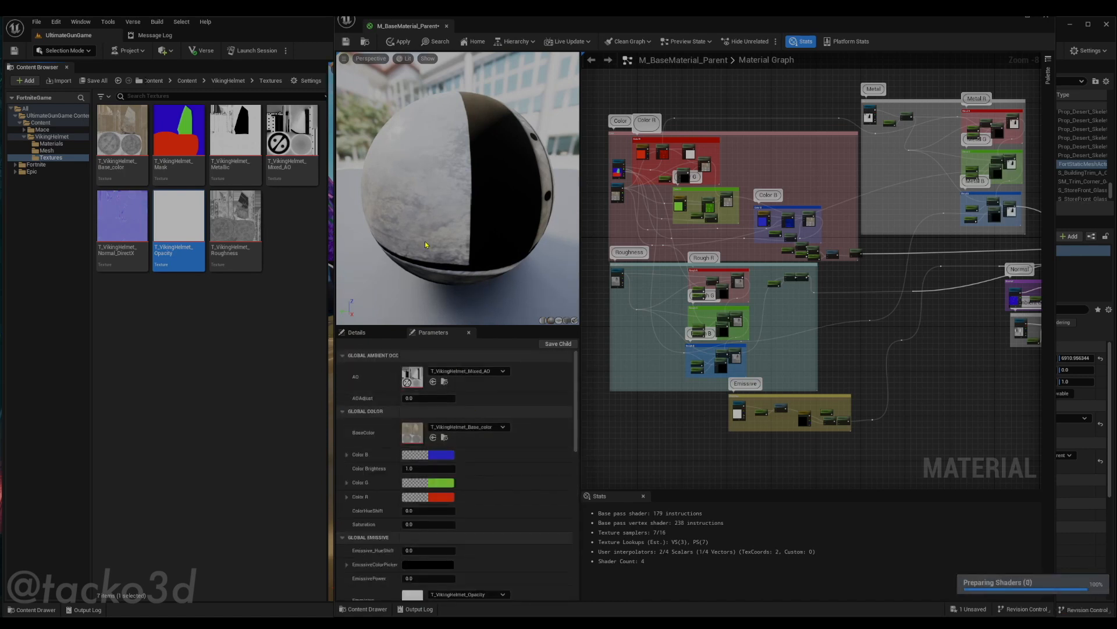
pyautogui.moveTo(398, 41)
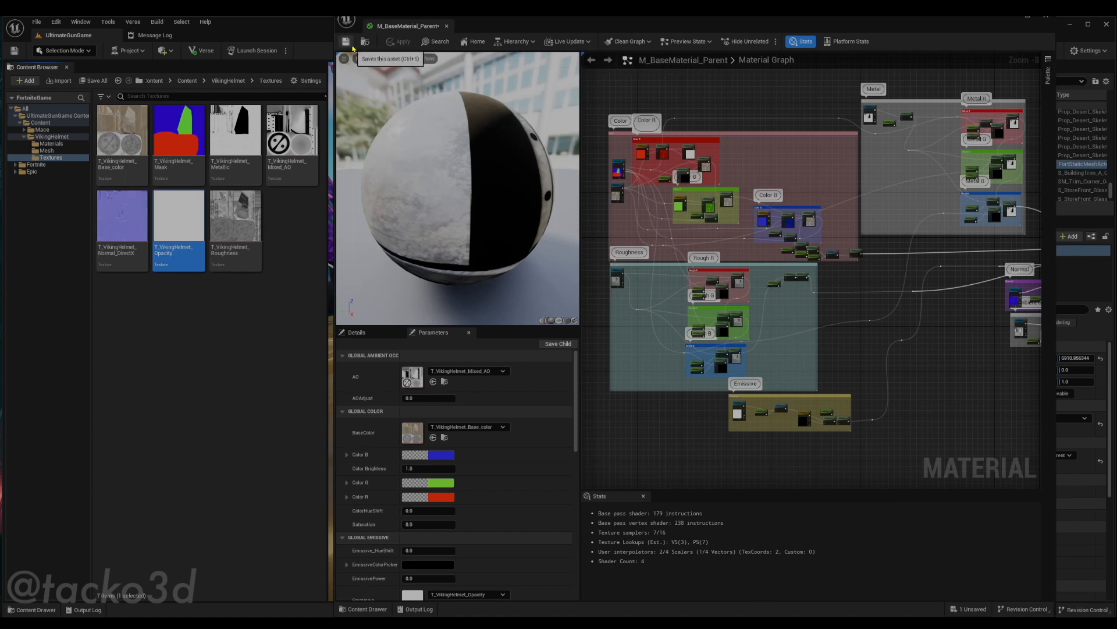
pyautogui.click(351, 41)
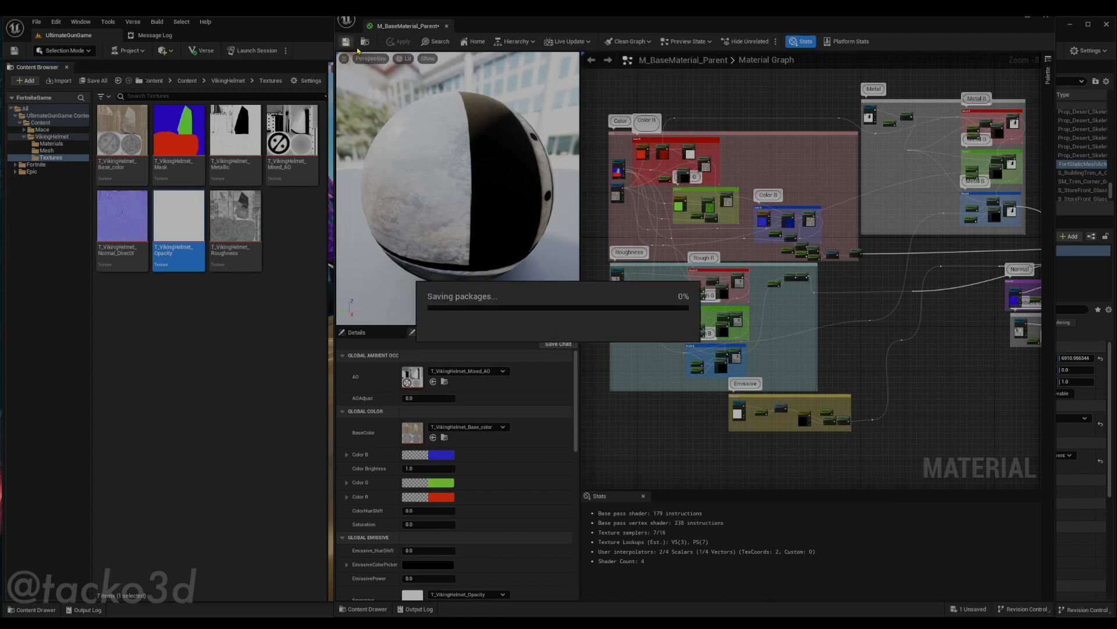
# - Create material instance M_HelmetDefault from M_BaseMaterial_Parent and open it for editing
pyautogui.click(351, 41)
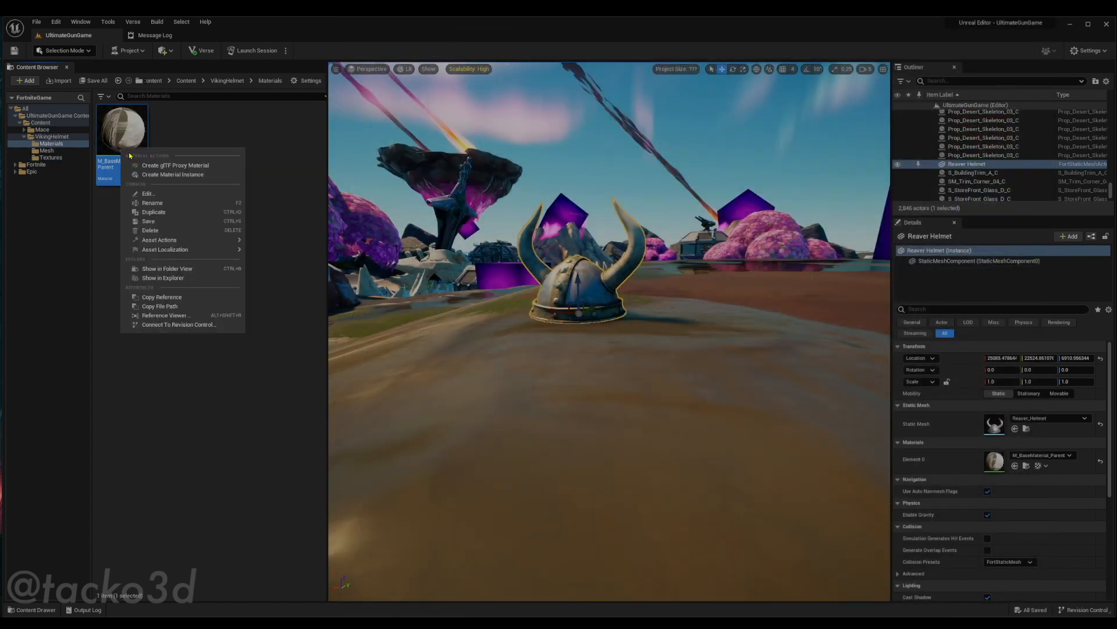
pyautogui.moveTo(173, 175)
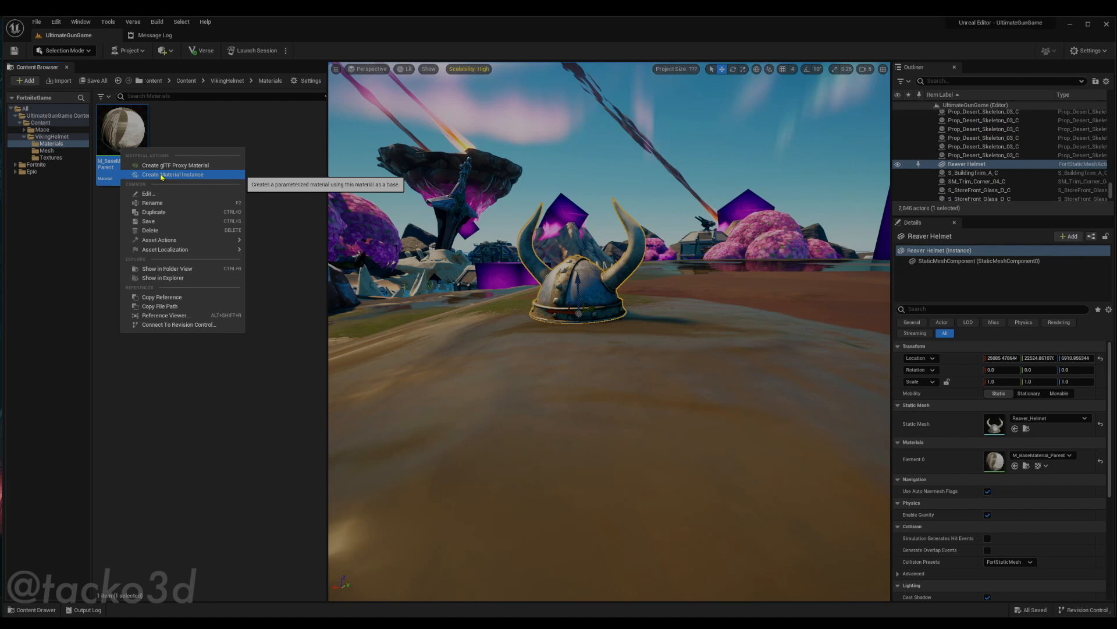
pyautogui.click(172, 174)
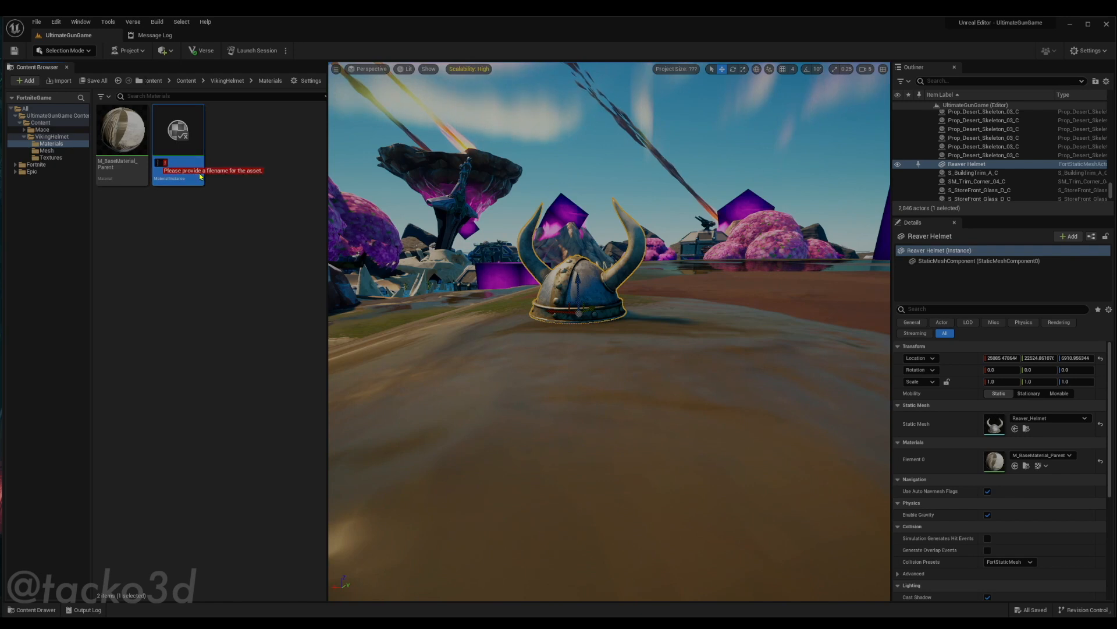
pyautogui.write('M_HelmetDefault')
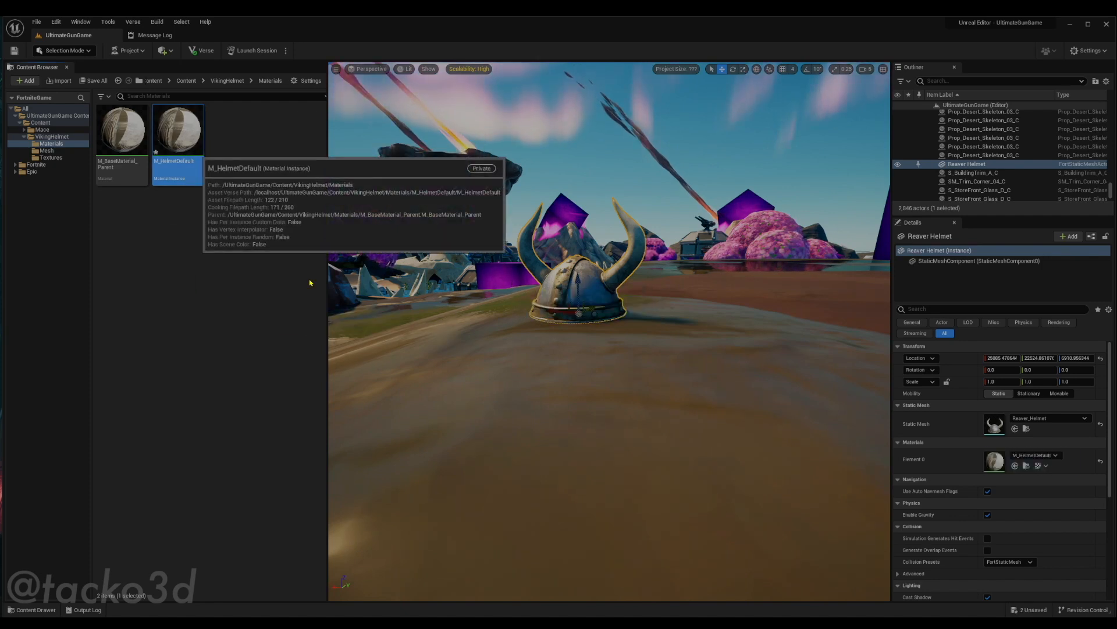
pyautogui.doubleClick(177, 131)
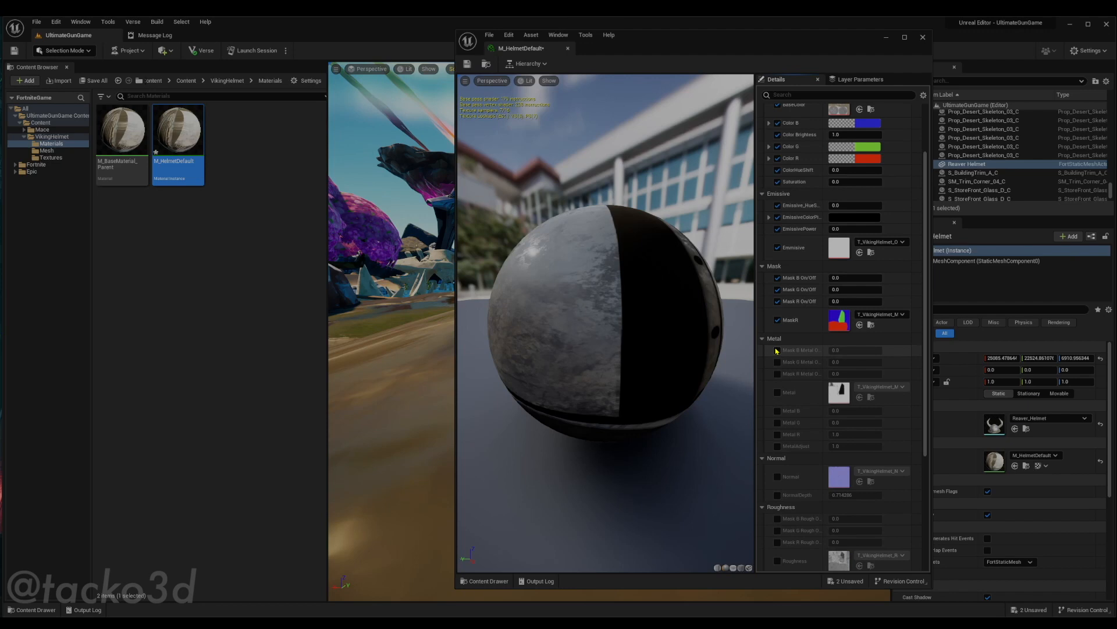
# - Enable overriding the metal parameter group and move down to the hue and saturation parameters
pyautogui.click(777, 393)
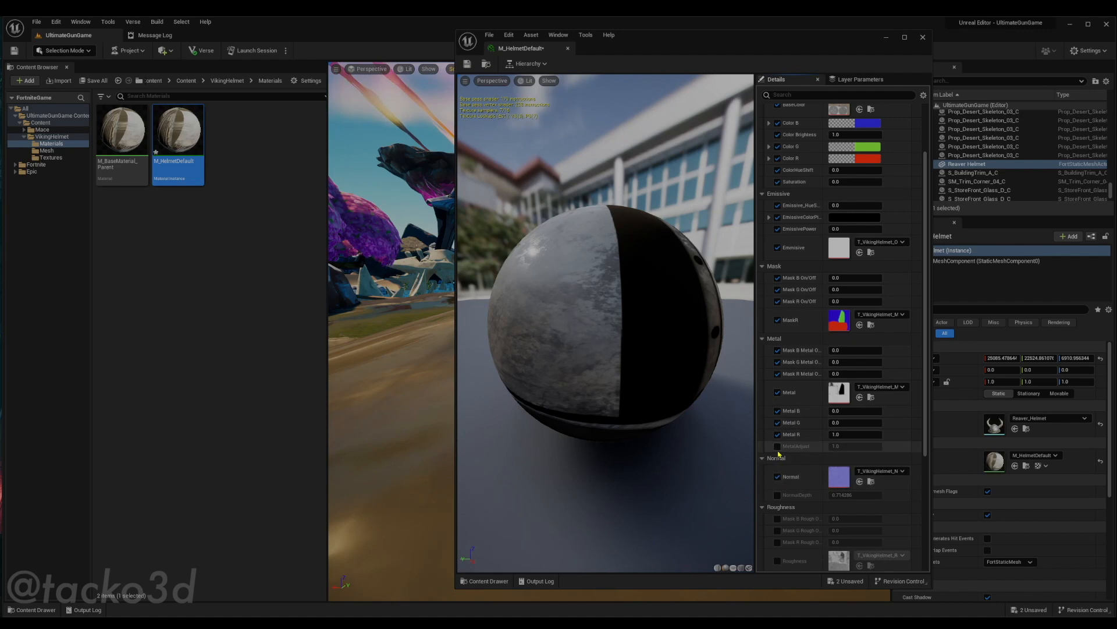
pyautogui.scroll(-3)
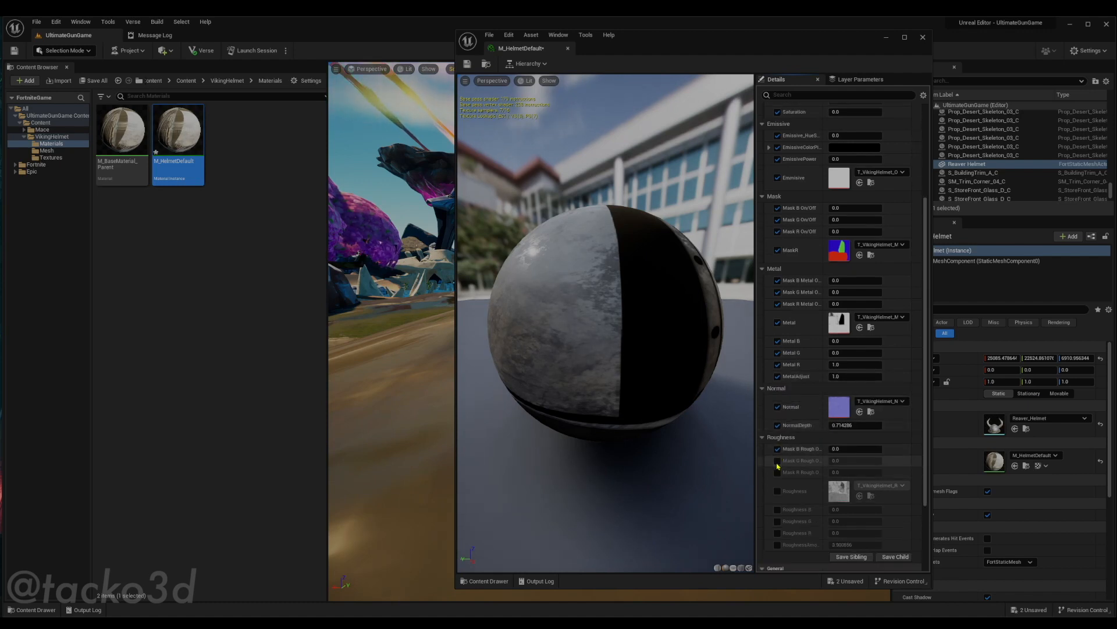
pyautogui.scroll(-3)
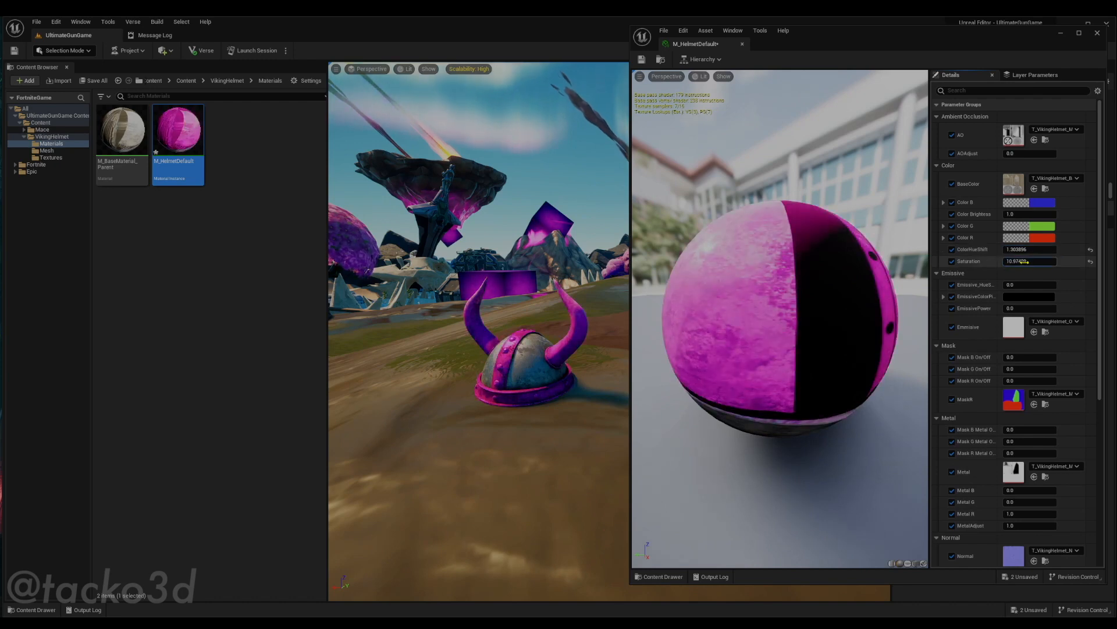
# - Try saturation 0.824, then reset Saturation and ColorHueShift to their defaults
pyautogui.write('0.824035')
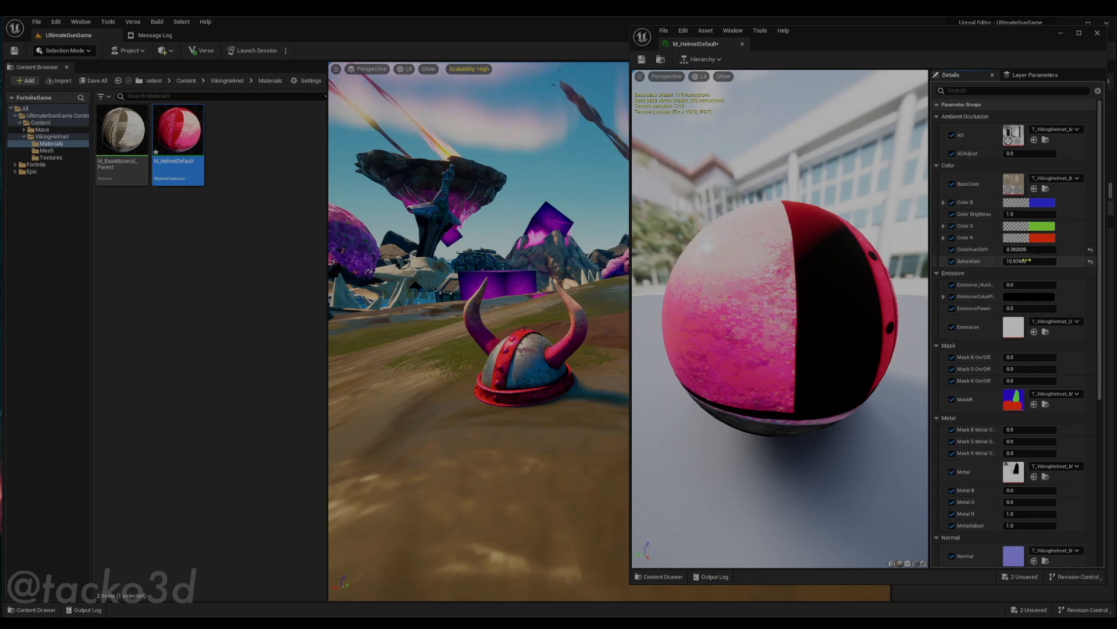
pyautogui.click(1090, 261)
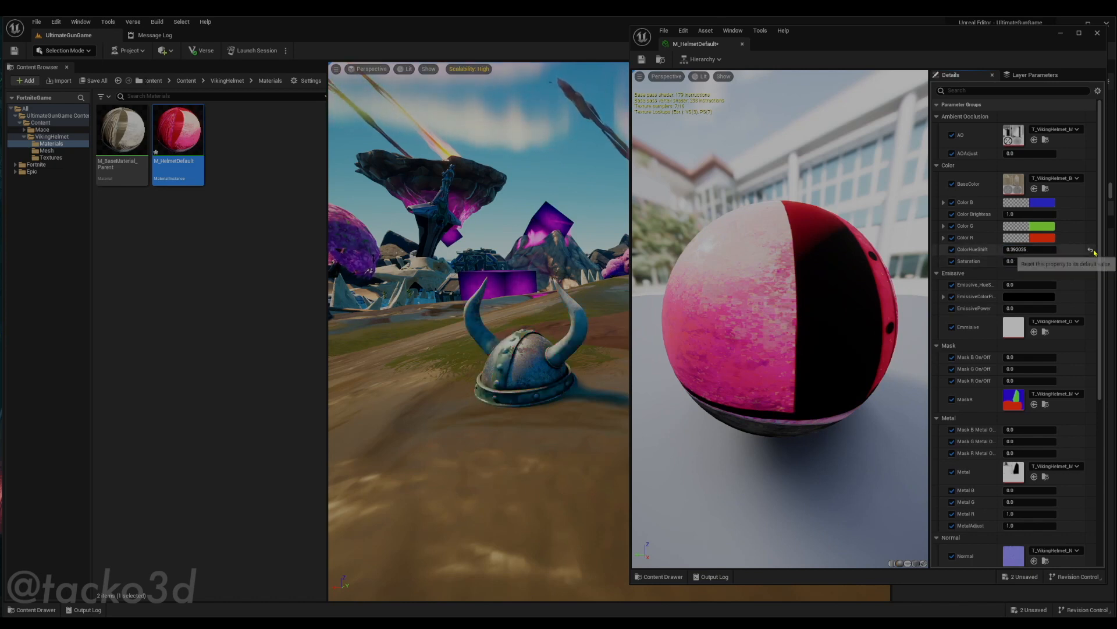
pyautogui.click(1041, 202)
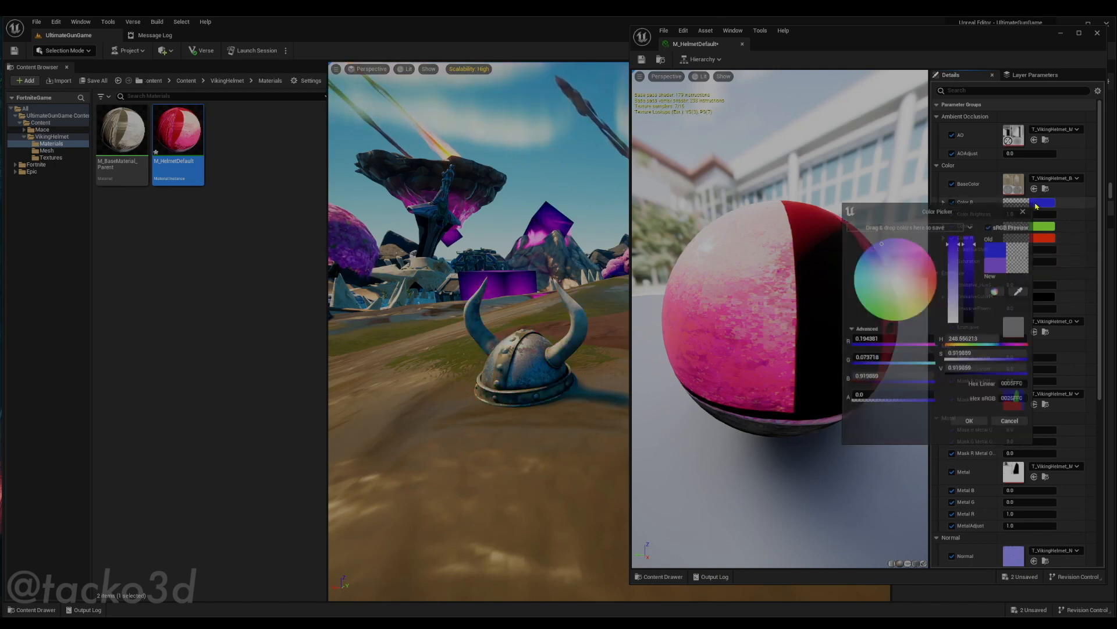
pyautogui.click(975, 420)
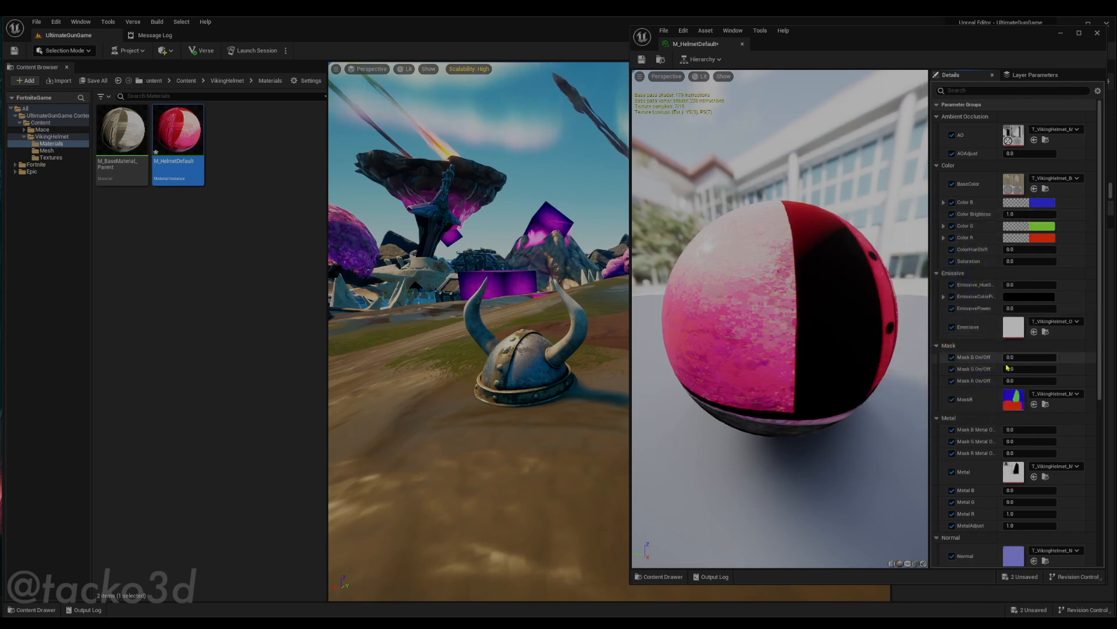
pyautogui.scroll(-3)
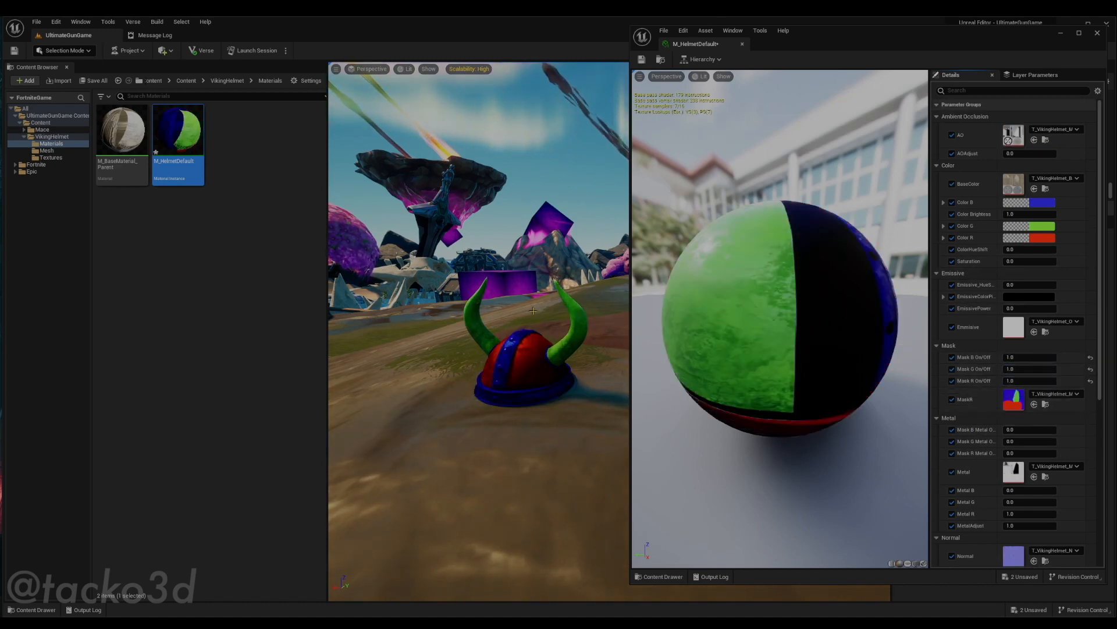
# - Recolour Color B and Color G to pale light tints for a muted pink helmet
pyautogui.click(1046, 202)
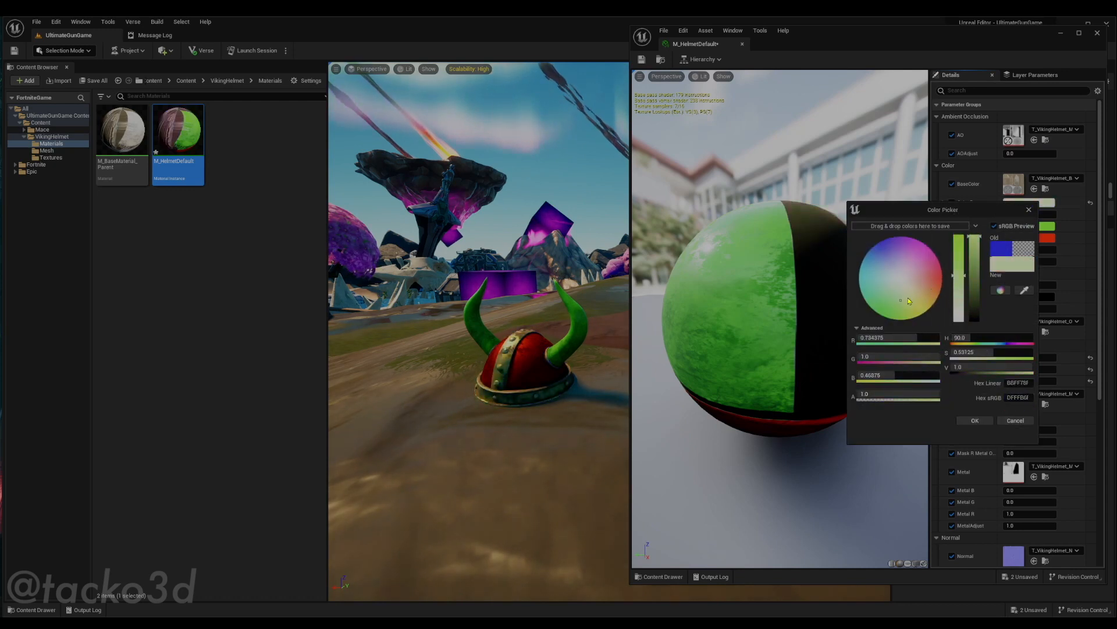
pyautogui.click(975, 420)
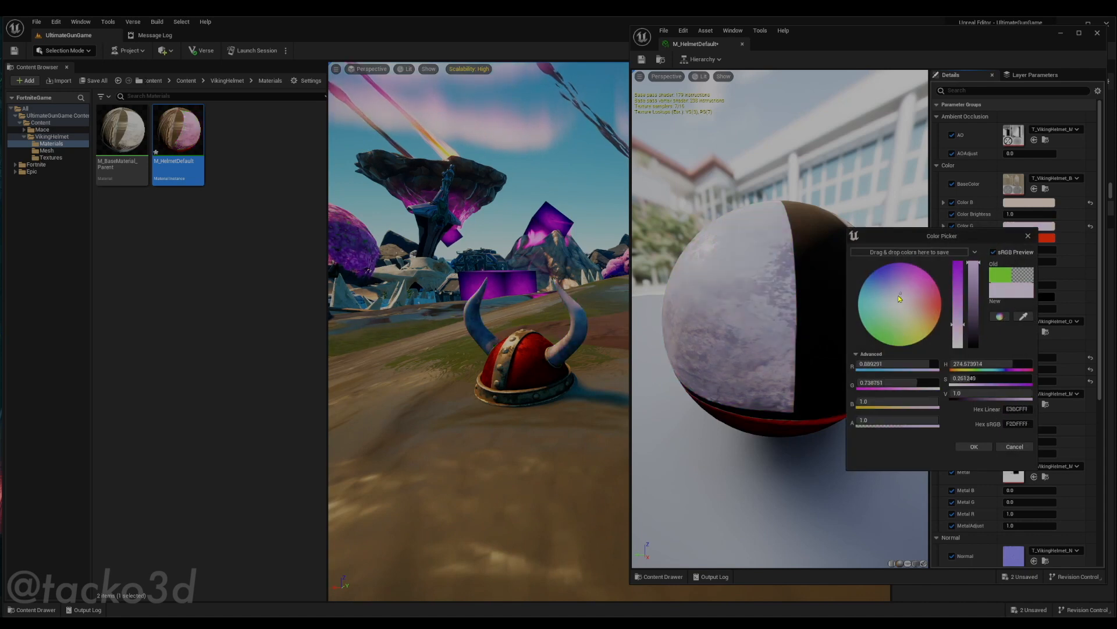
pyautogui.click(931, 299)
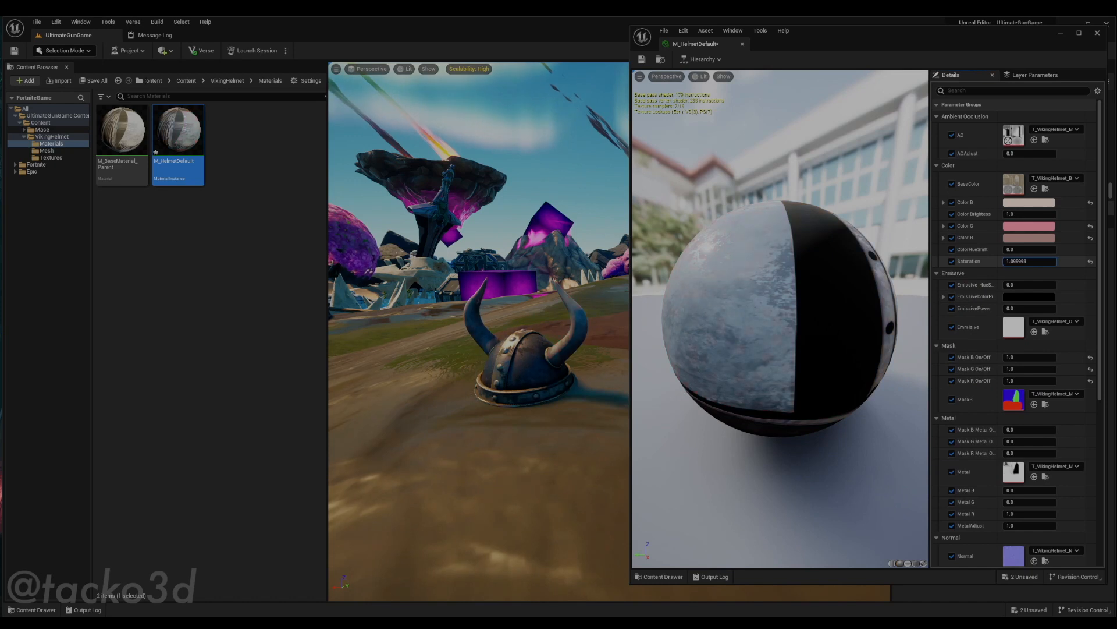
pyautogui.write('113.031123')
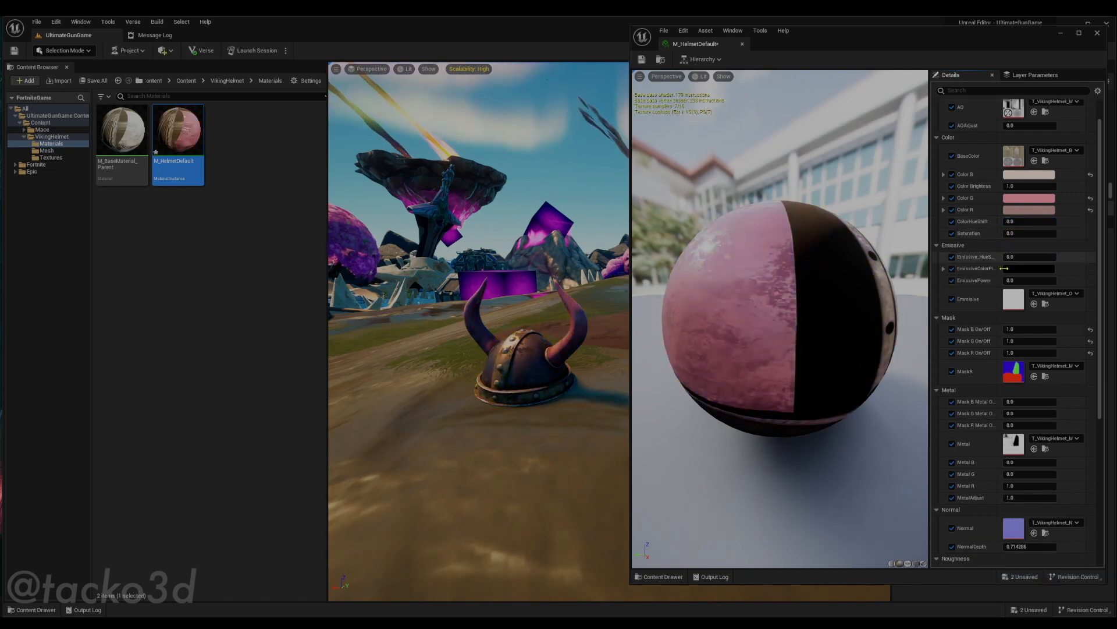
# - Set the metal masks and Metal G to 1.0 so the masked regions are fully metallic
pyautogui.scroll(-3)
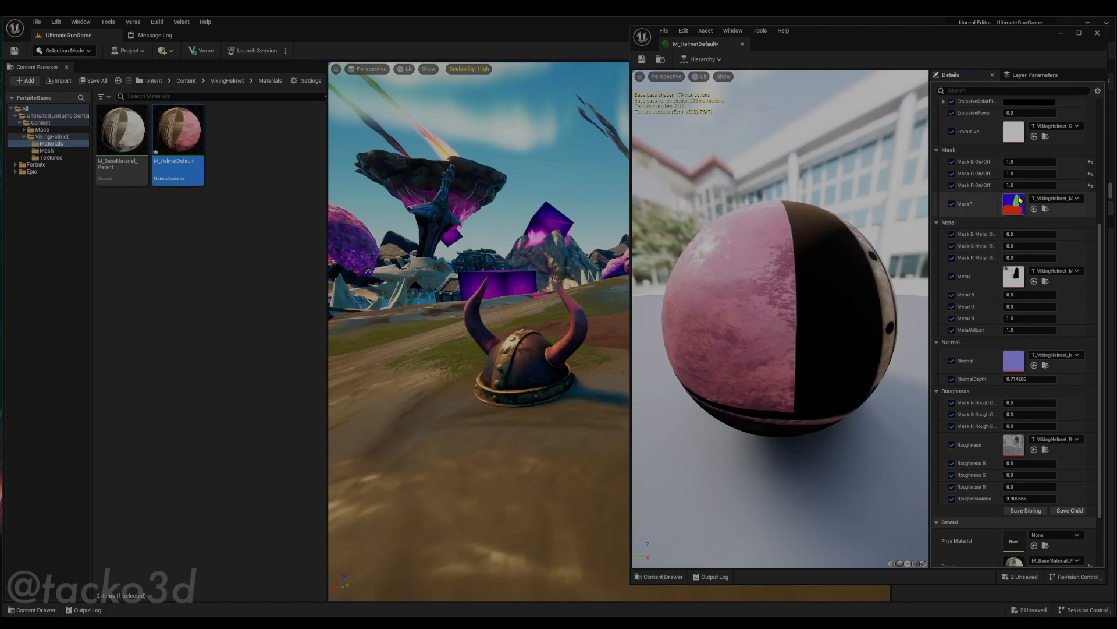
pyautogui.click(1030, 246)
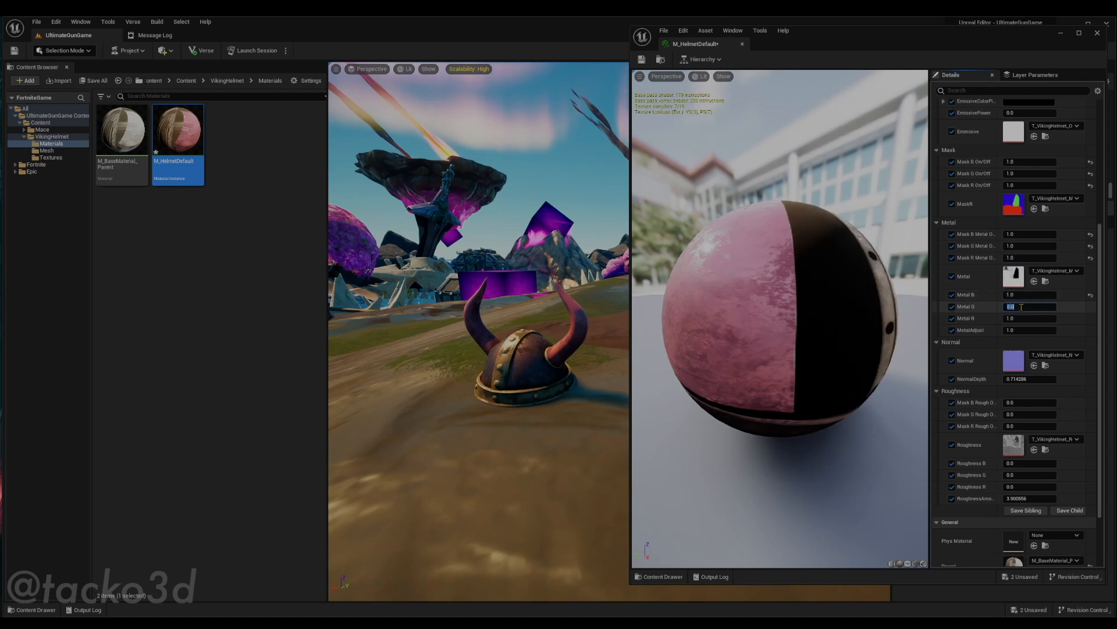
pyautogui.click(1030, 317)
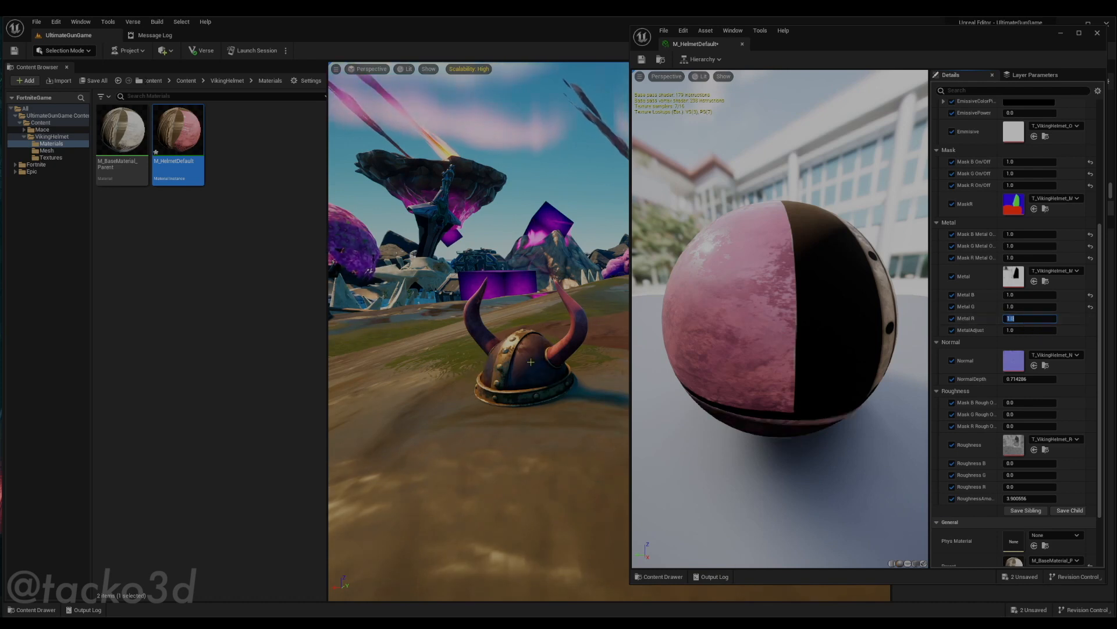
pyautogui.scroll(-3)
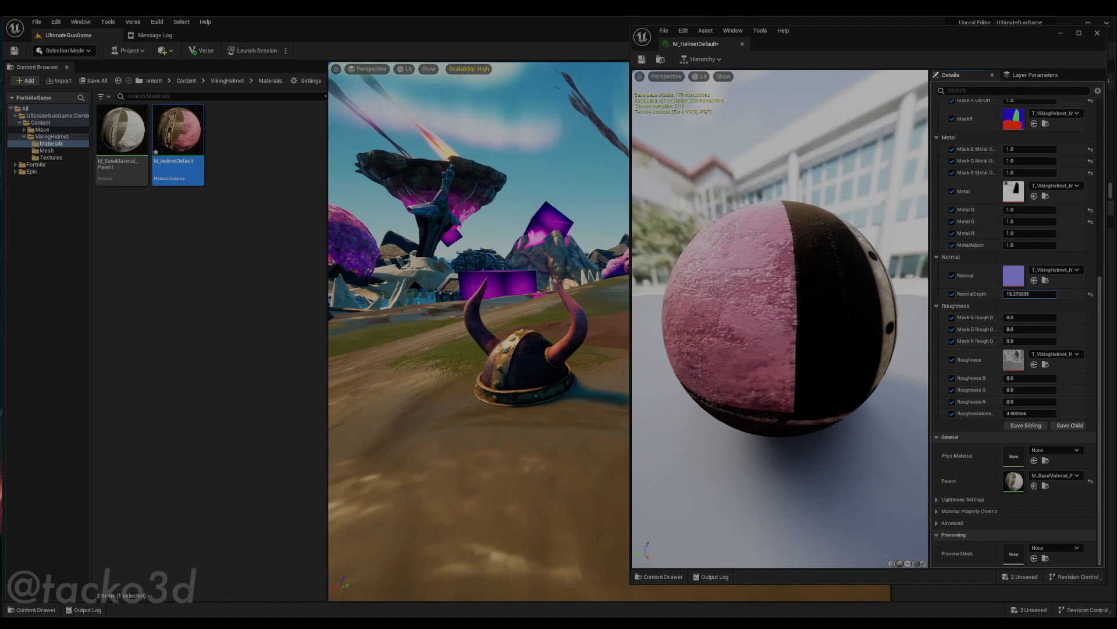
# - Try stronger NormalDepth values, restore its default near 0.71, then adjust Mask B Roughness
pyautogui.write('37.917072')
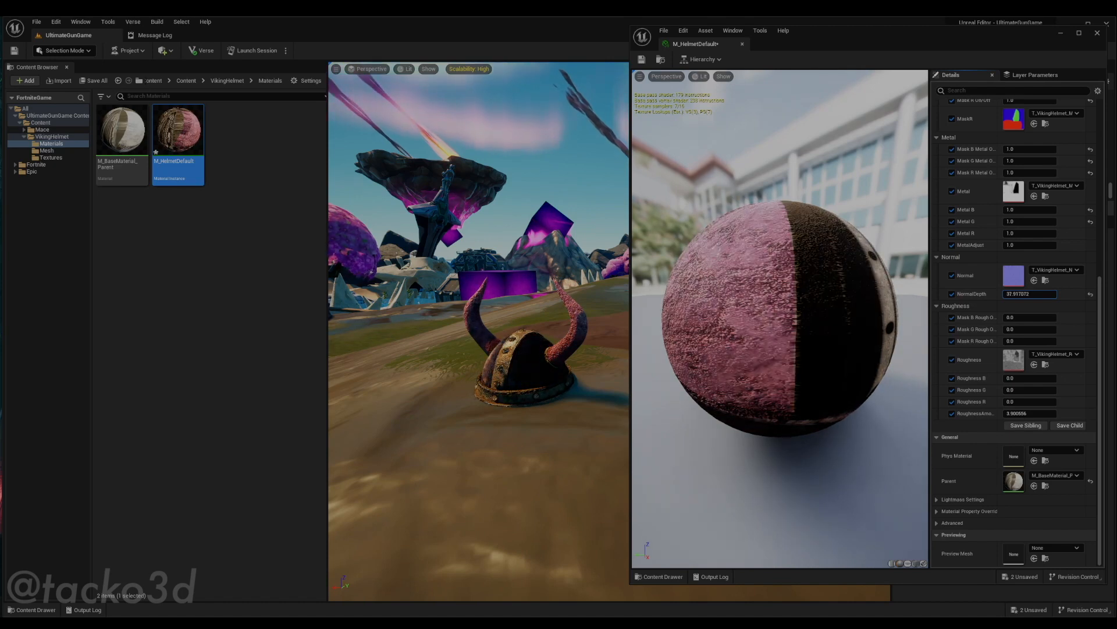
pyautogui.write('-5.714503')
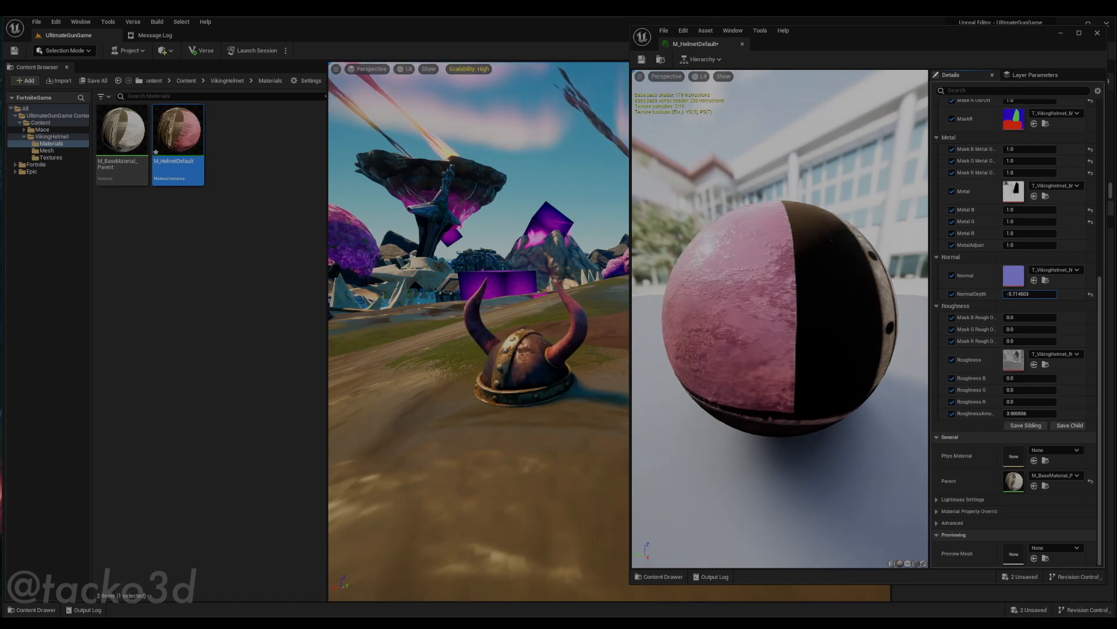
pyautogui.click(1088, 294)
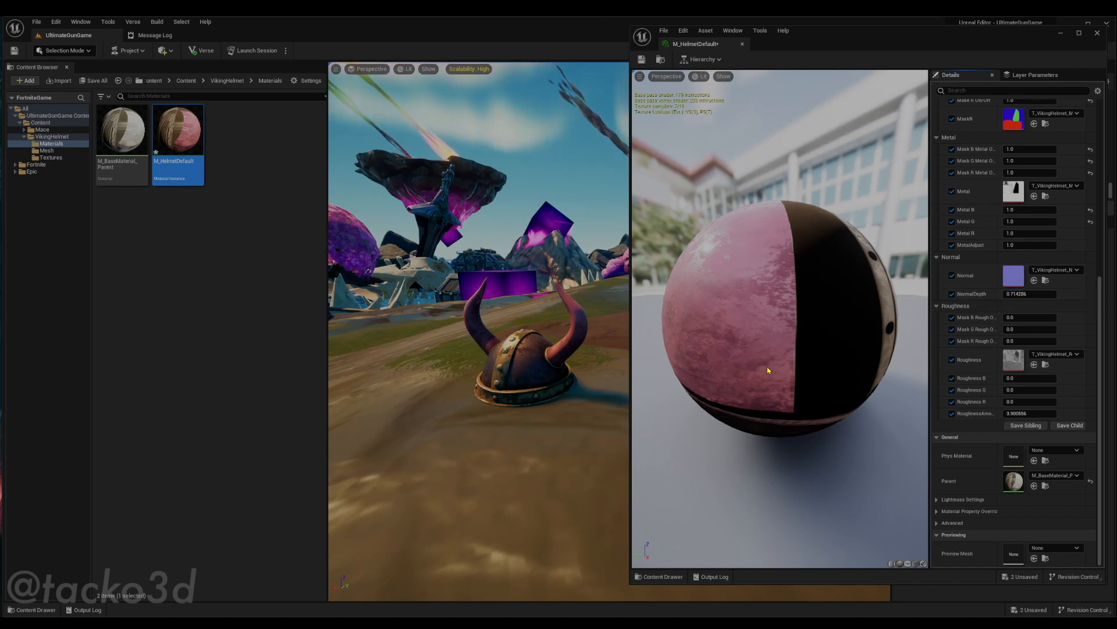
pyautogui.moveTo(880, 366)
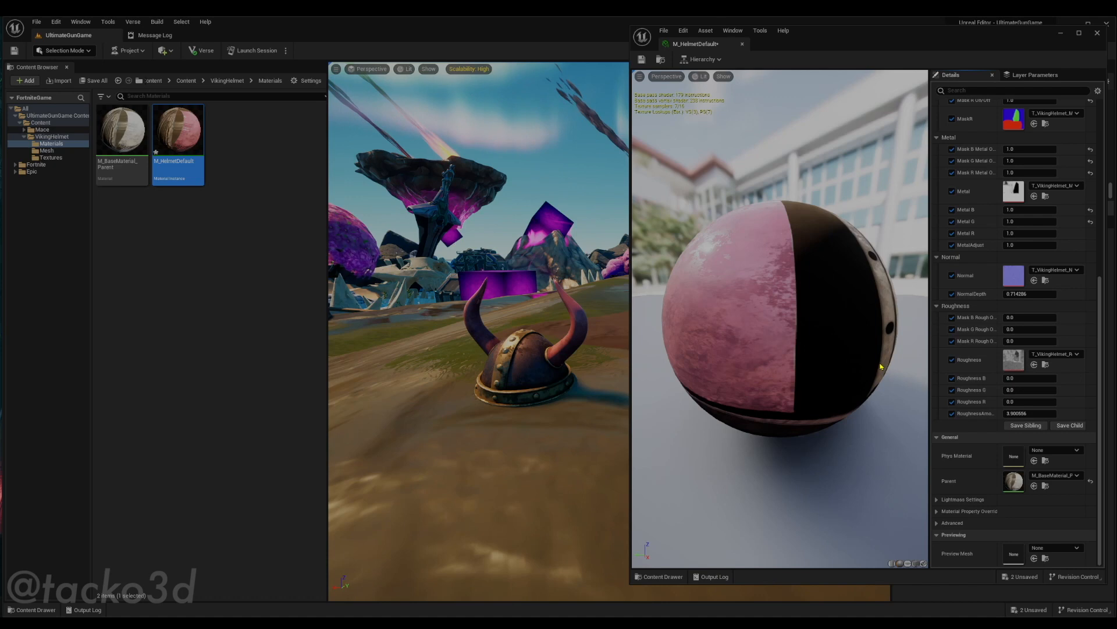
pyautogui.click(1030, 318)
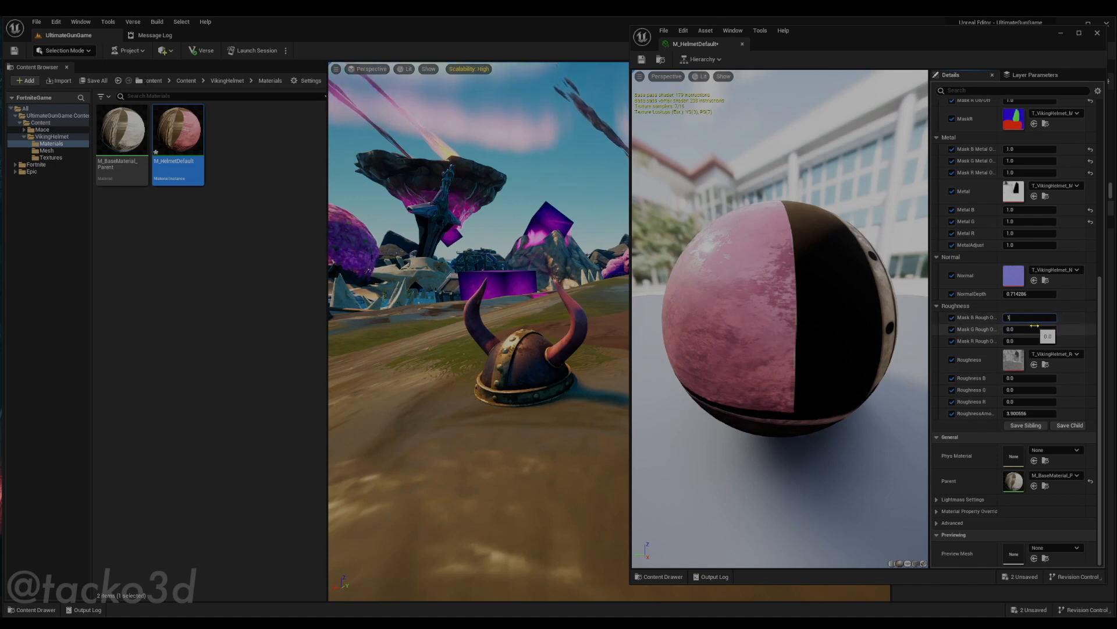